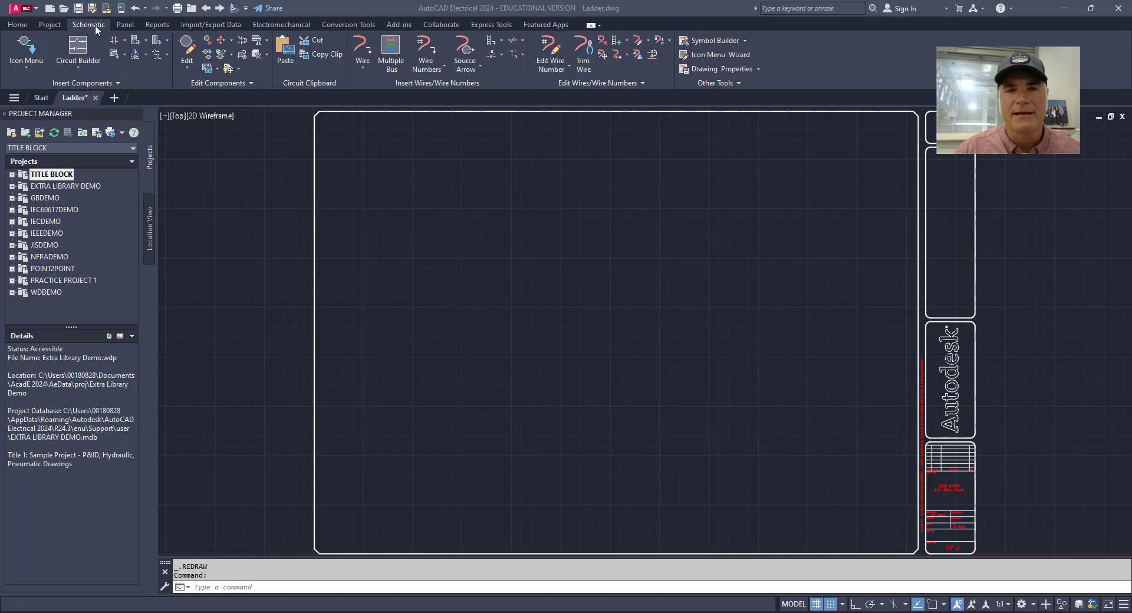
pyautogui.moveTo(439, 92)
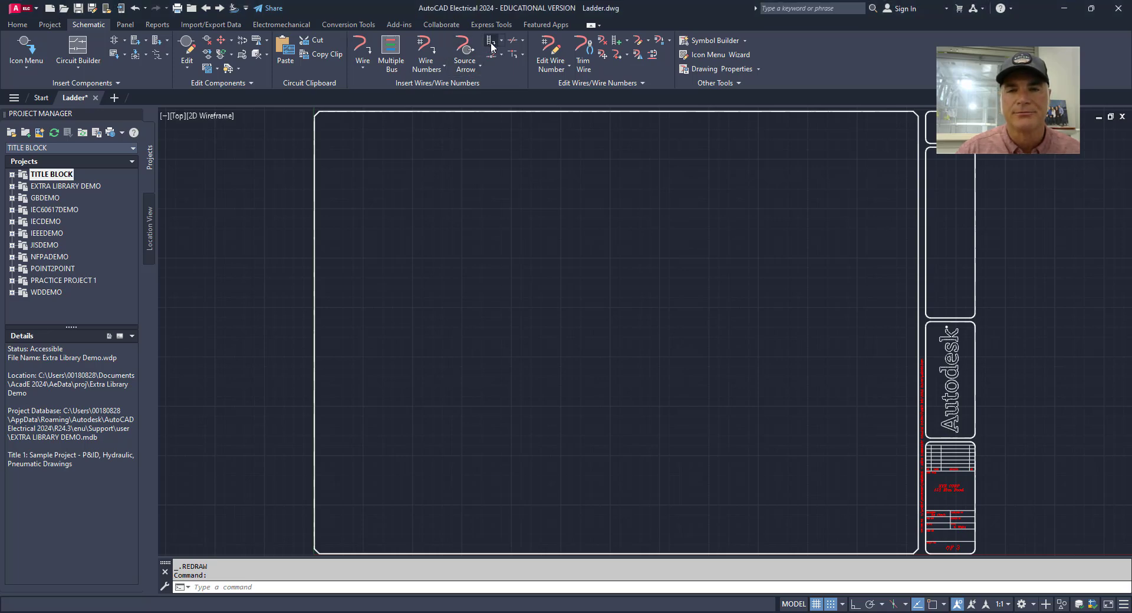
# - Bring up the Insert Ladder dialog from the Schematic ribbon
pyautogui.click(491, 41)
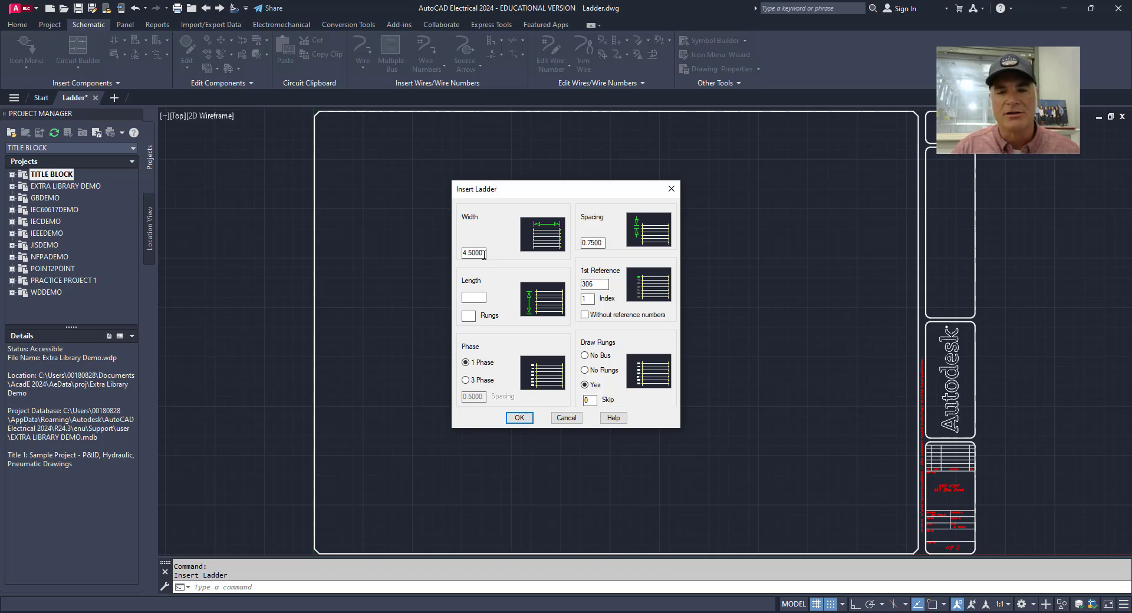
# - Set the ladder width to 5 and rung spacing to 1
pyautogui.tripleClick(473, 253)
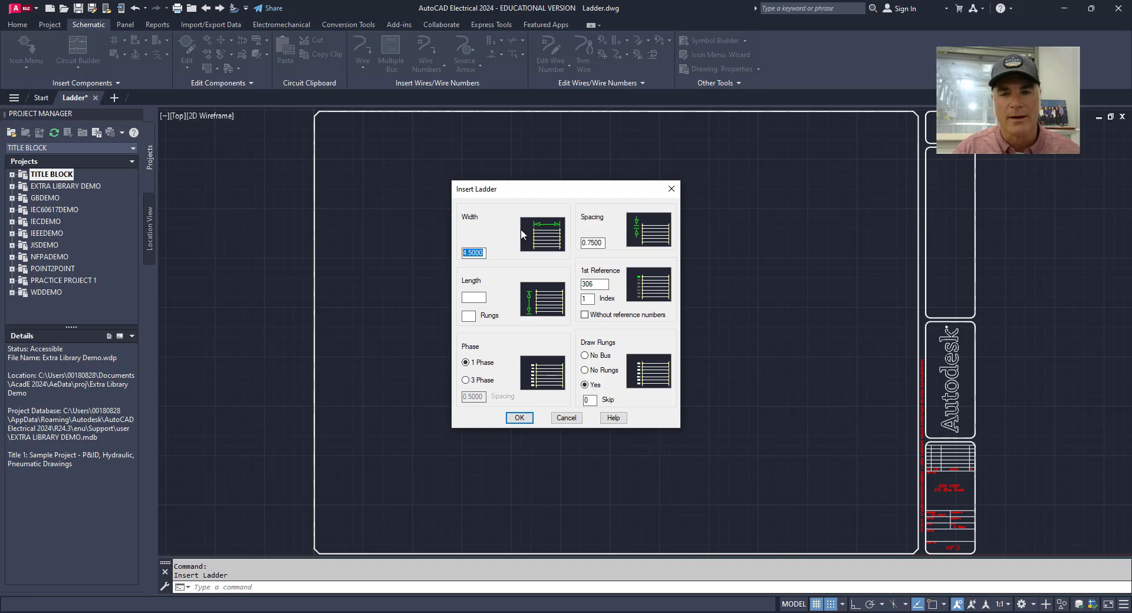
pyautogui.write('5')
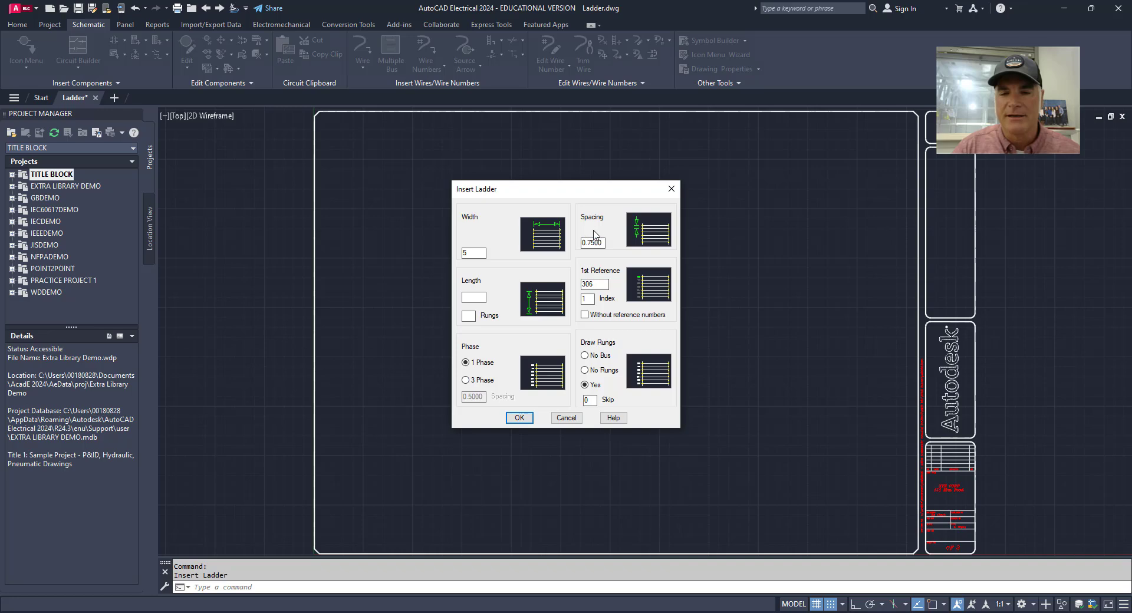
pyautogui.moveTo(645, 245)
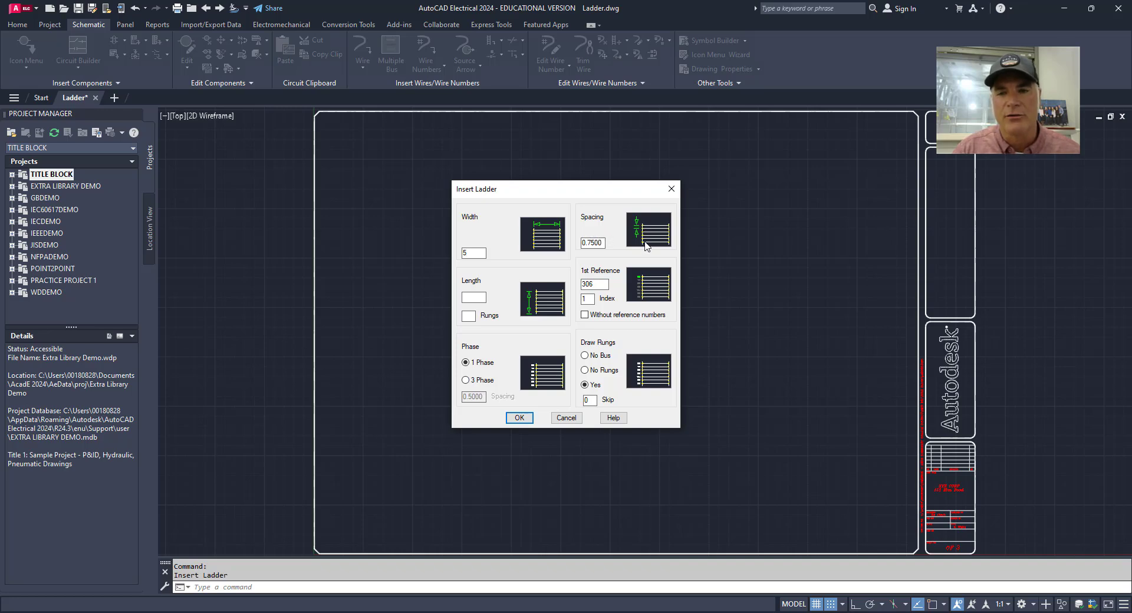
pyautogui.click(592, 243)
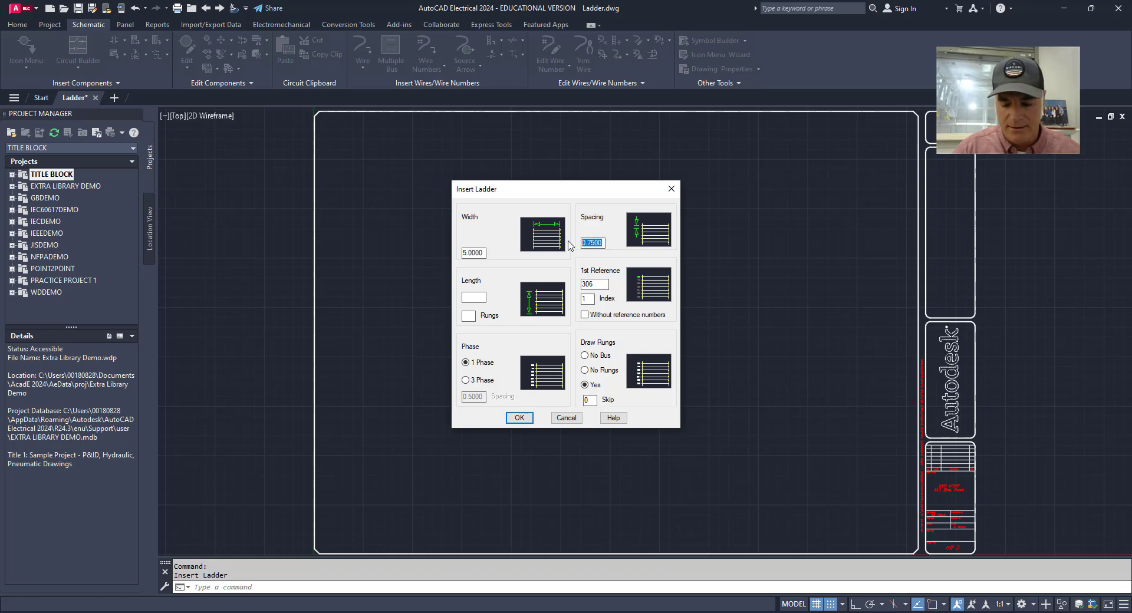
pyautogui.write('1')
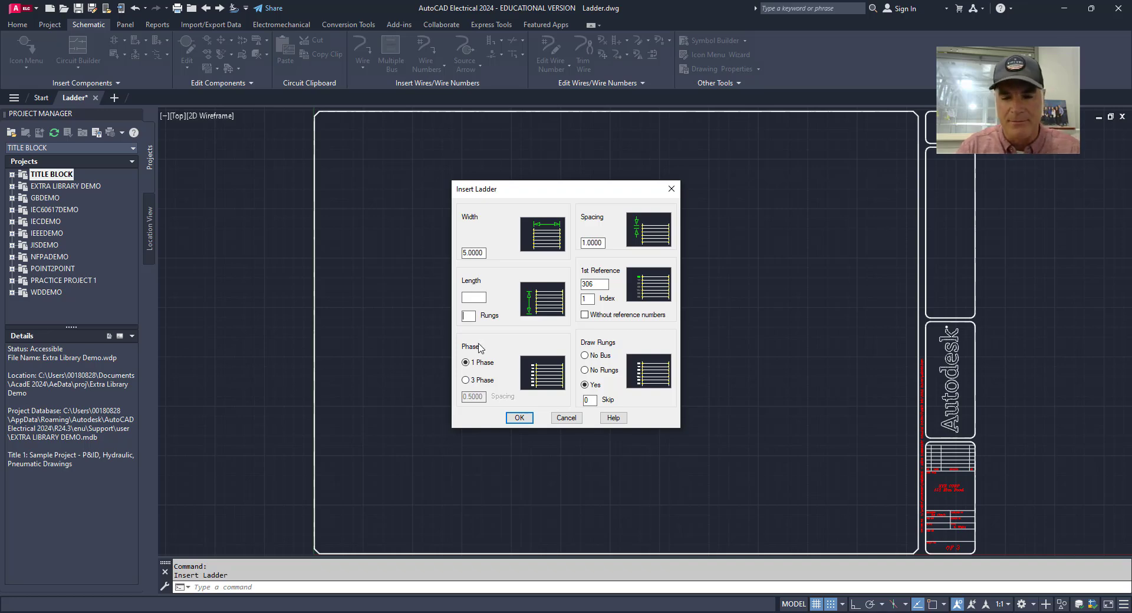
# - Set 5 rungs with the ladder length value, entering 4.5 then 6.5
pyautogui.write('5')
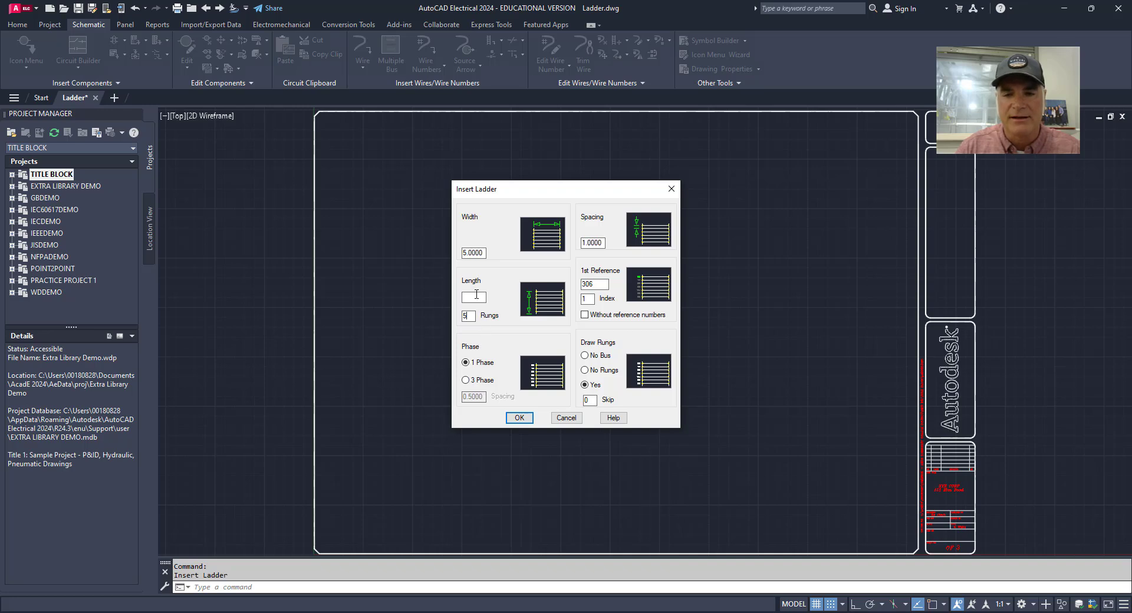
pyautogui.write('4.5000')
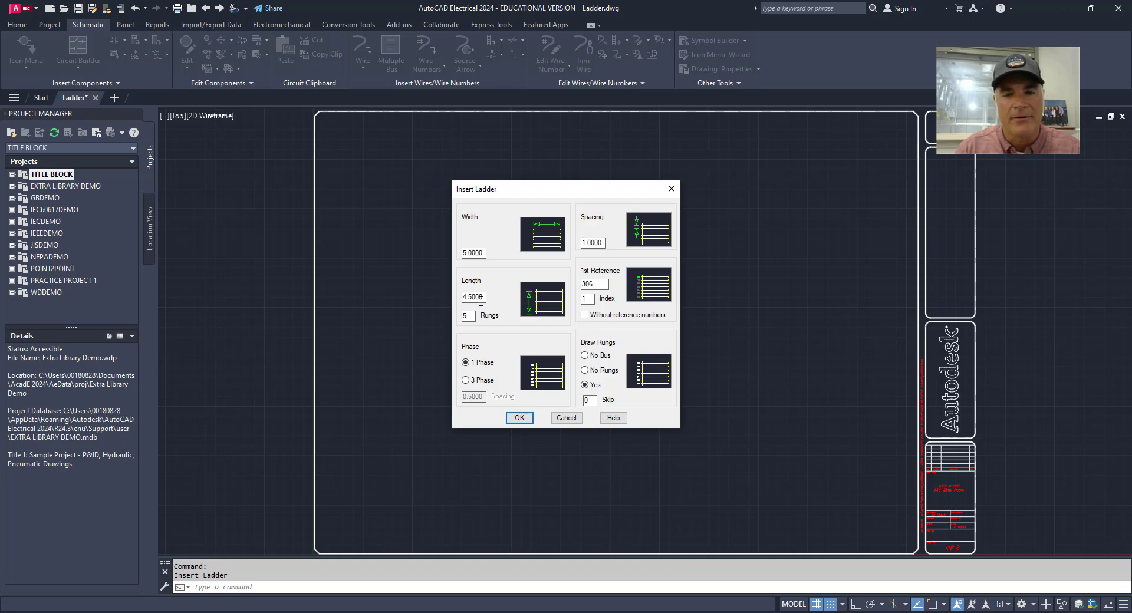
pyautogui.tripleClick(474, 298)
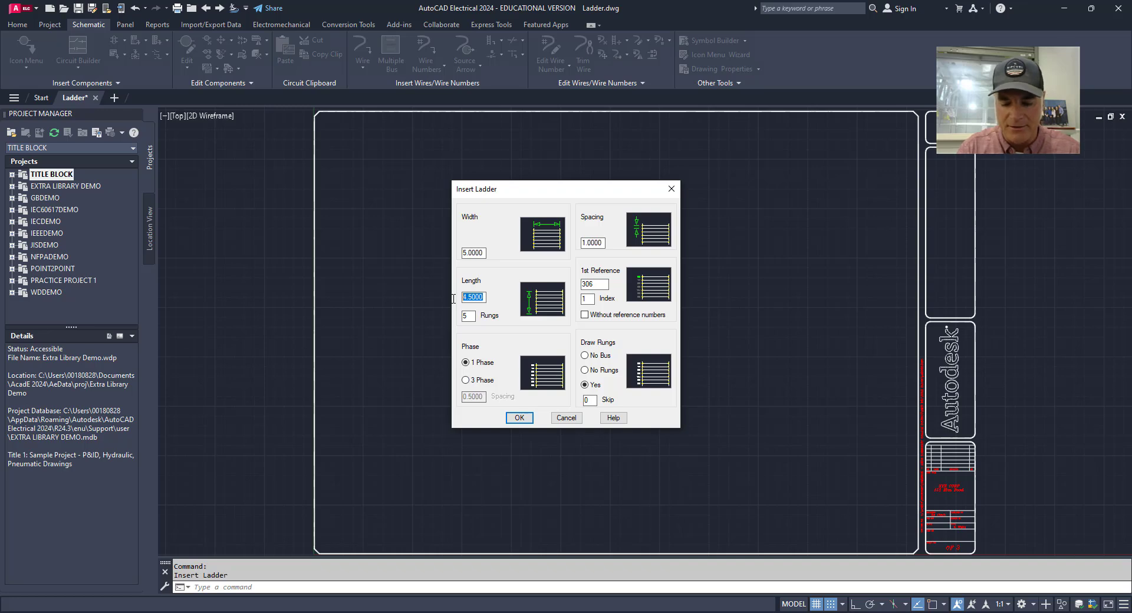
pyautogui.write('6.5')
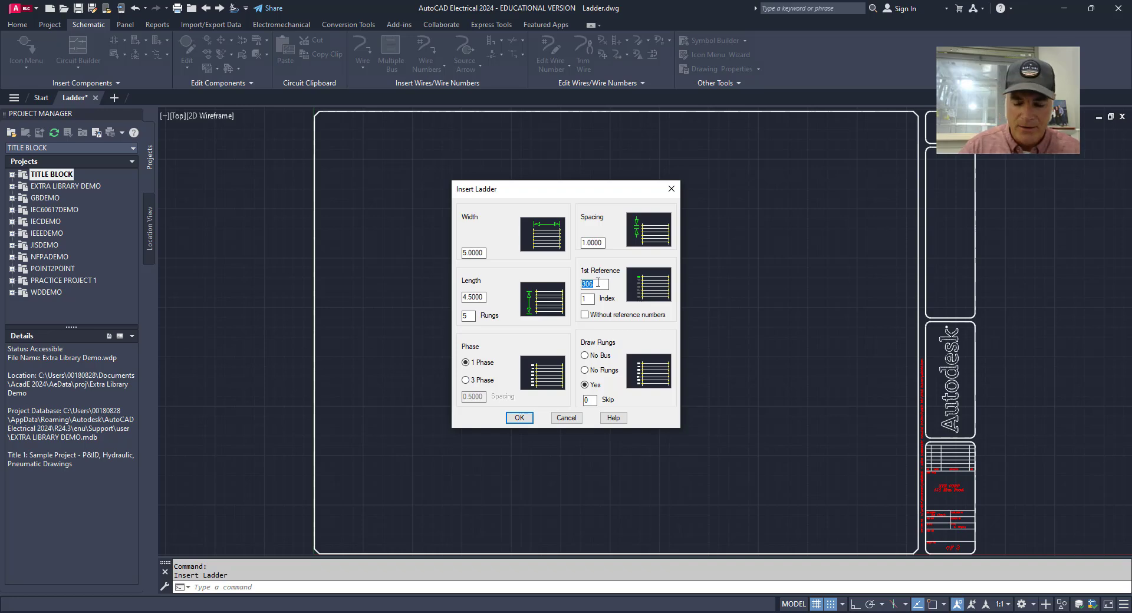
# - Change the 1st Reference number from 306 to 101, keeping index 1
pyautogui.write('101')
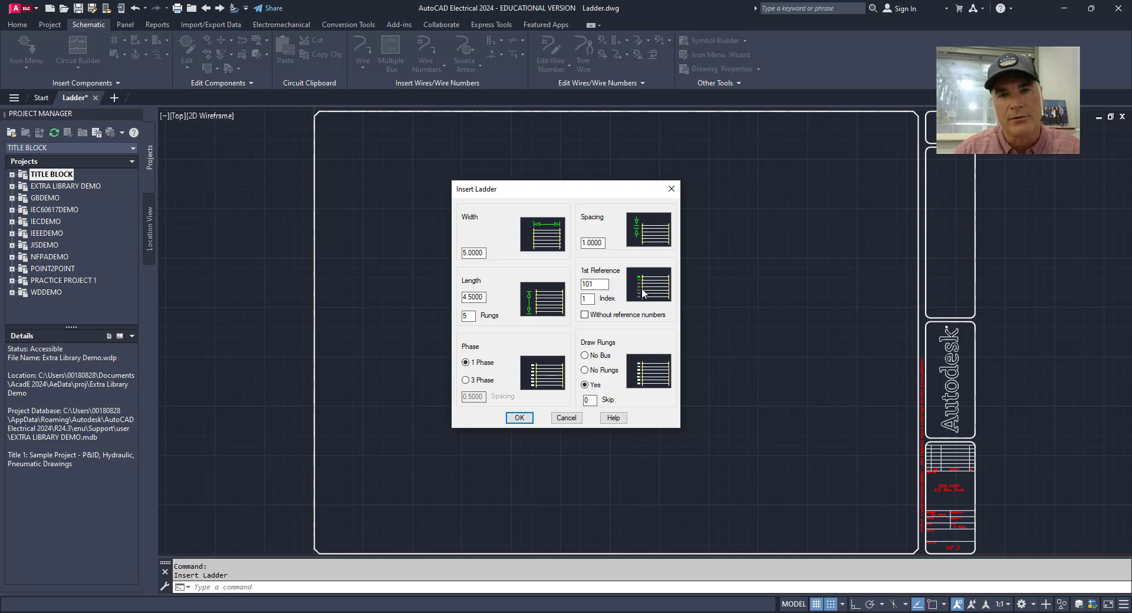
pyautogui.click(594, 299)
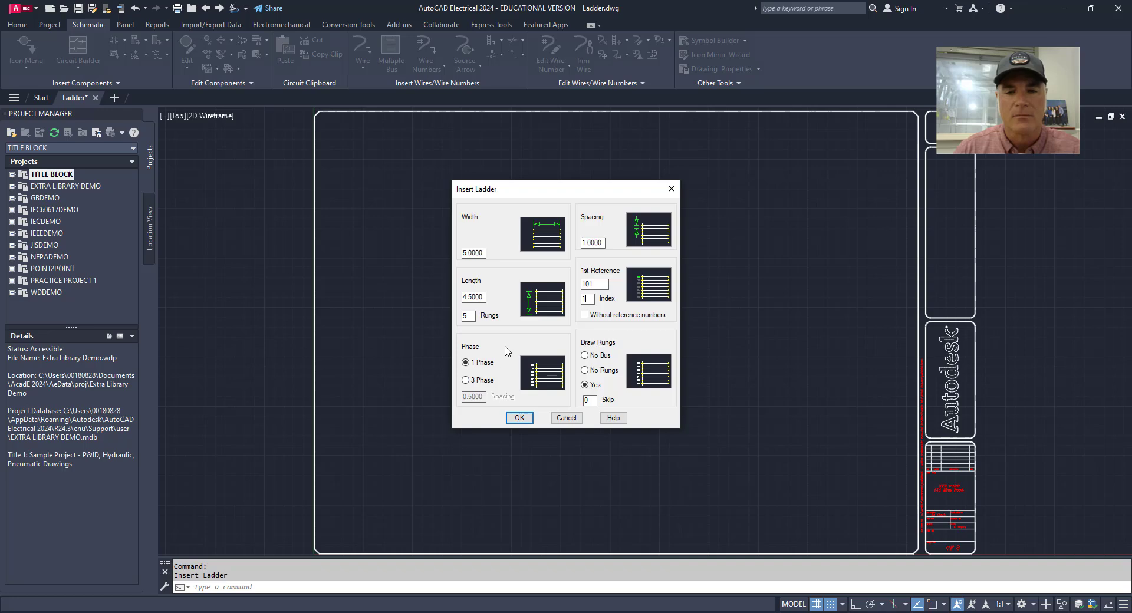
# - Try the 3 Phase option and return to a single-phase ladder
pyautogui.click(468, 362)
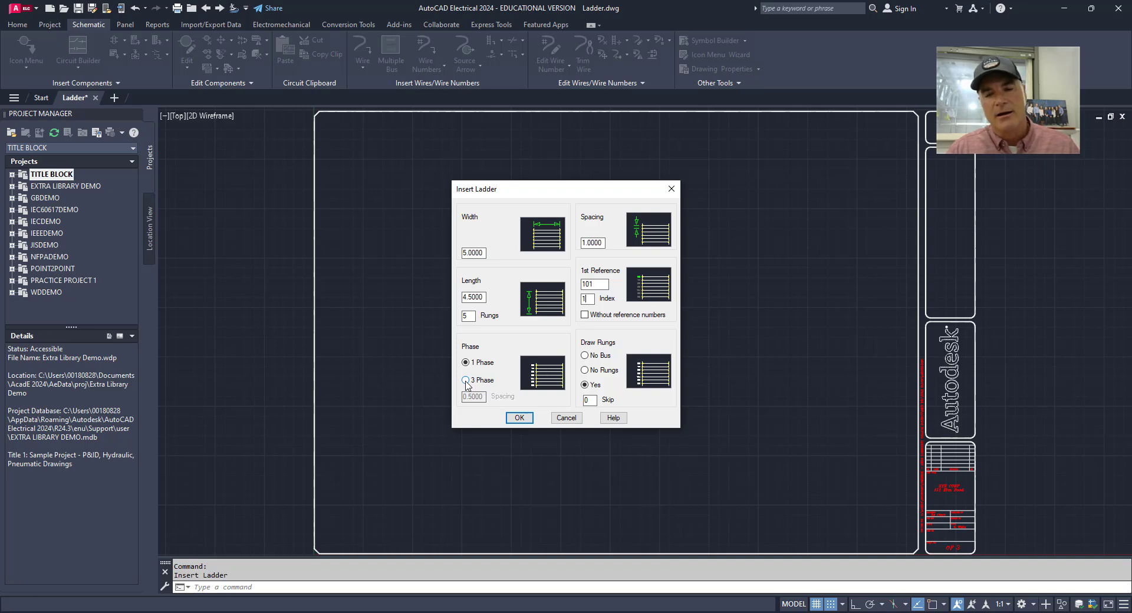
pyautogui.click(466, 381)
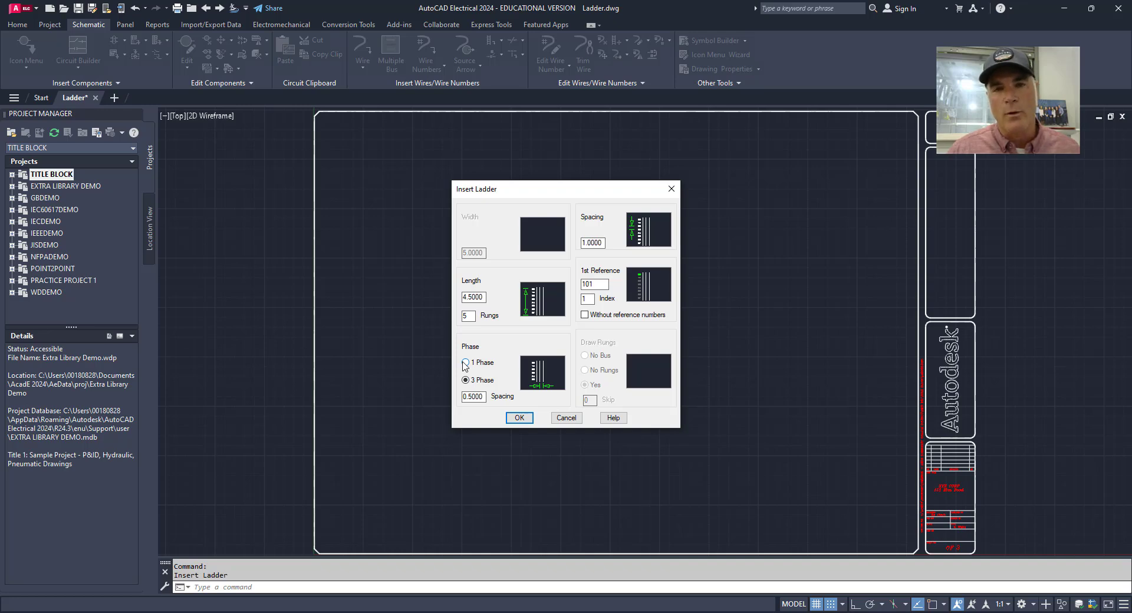
pyautogui.click(465, 362)
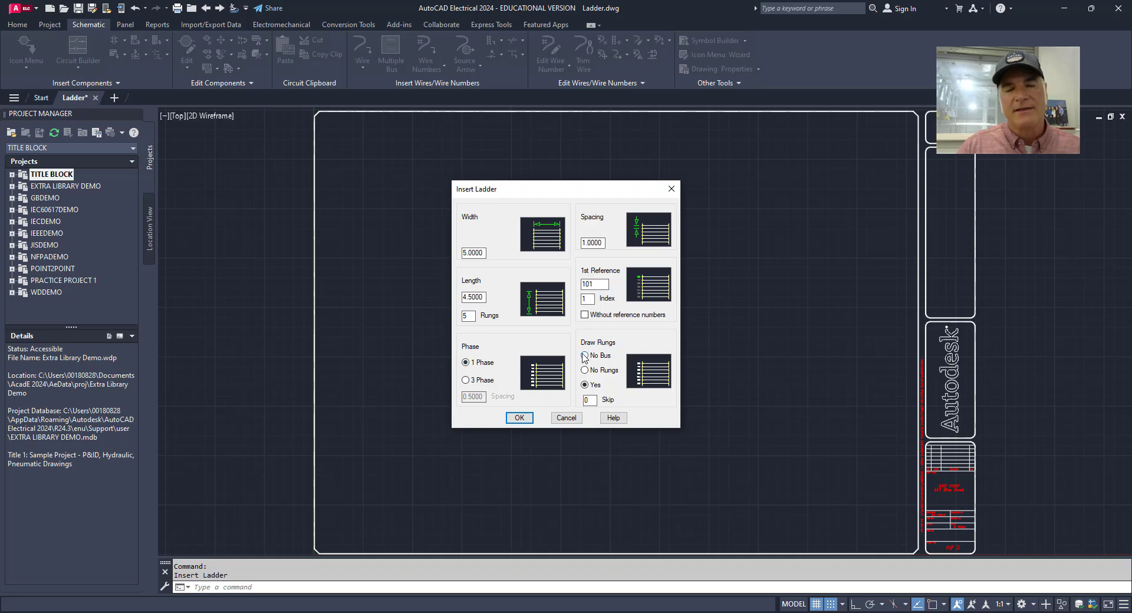
pyautogui.moveTo(604, 371)
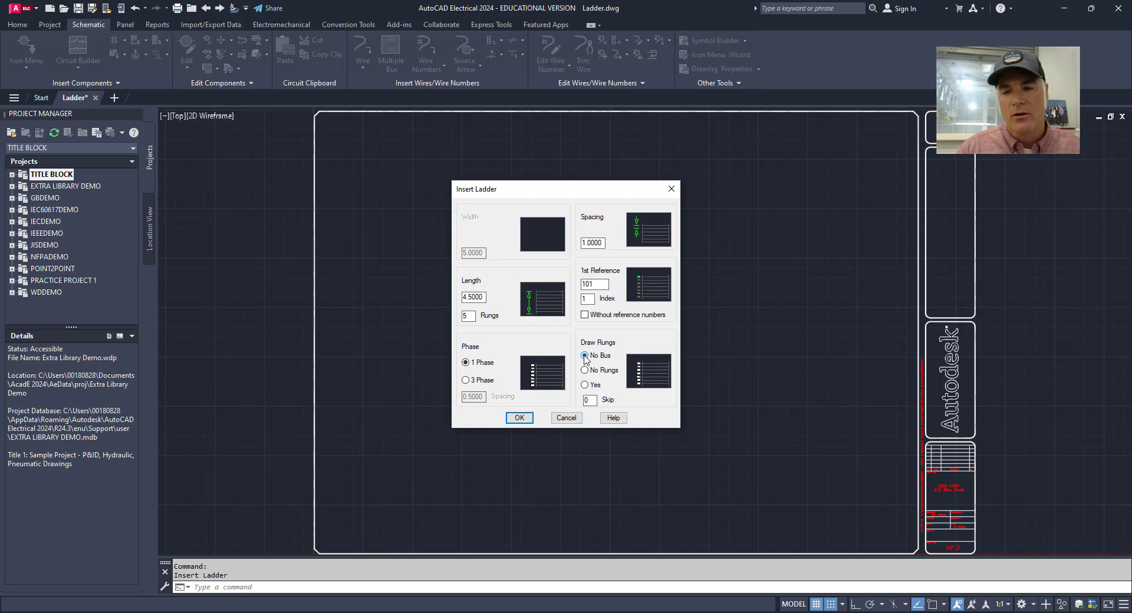
# - Try drawing without rungs, restore Yes for rungs, and accept the settings
pyautogui.click(585, 370)
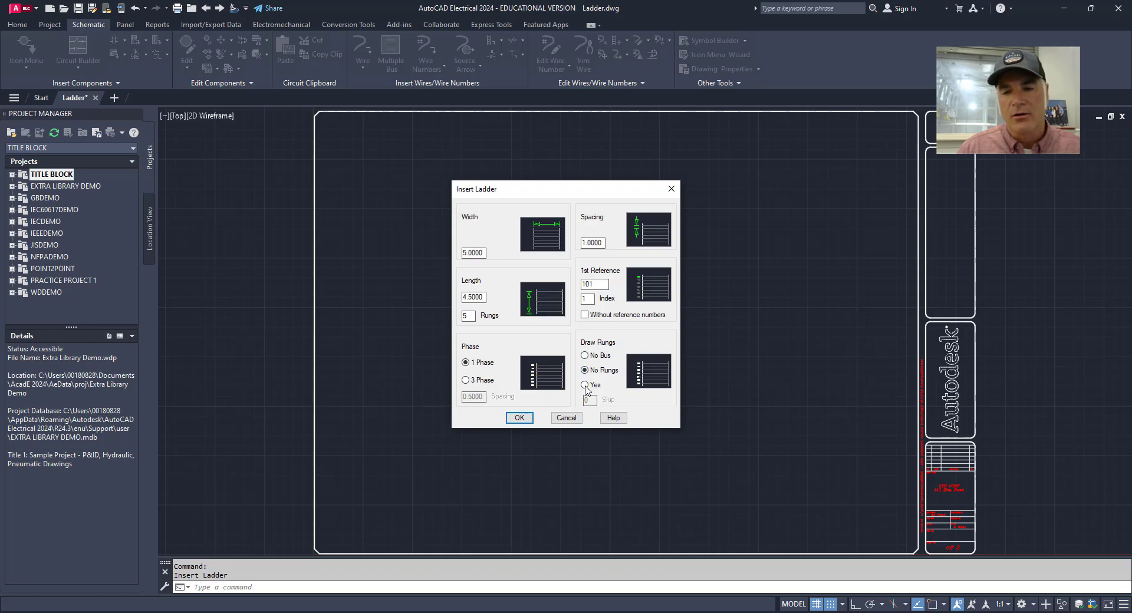
pyautogui.click(585, 385)
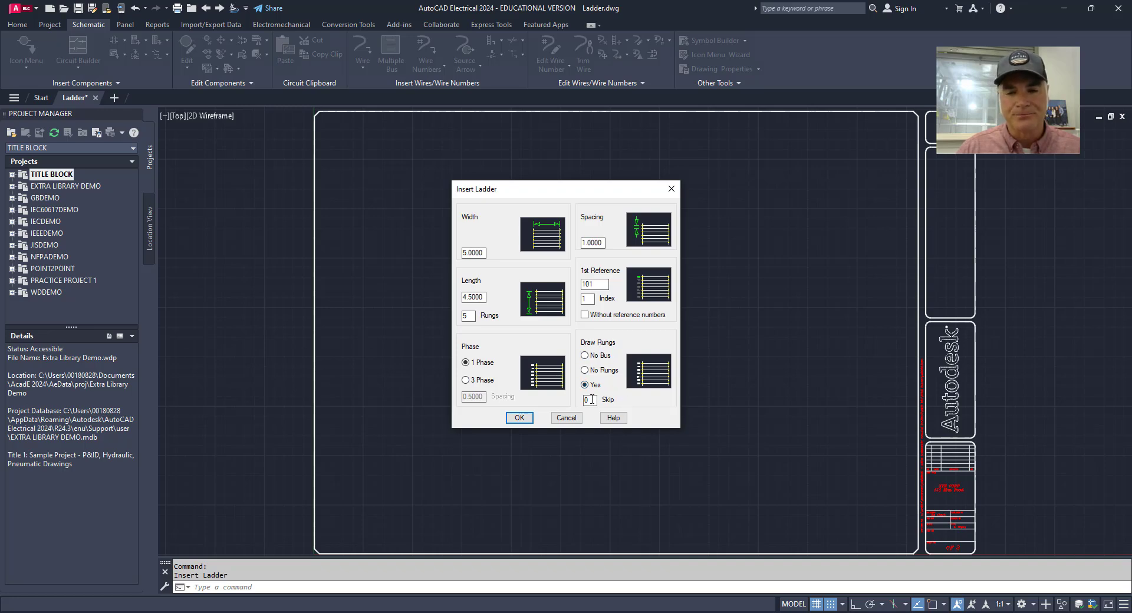
pyautogui.click(519, 418)
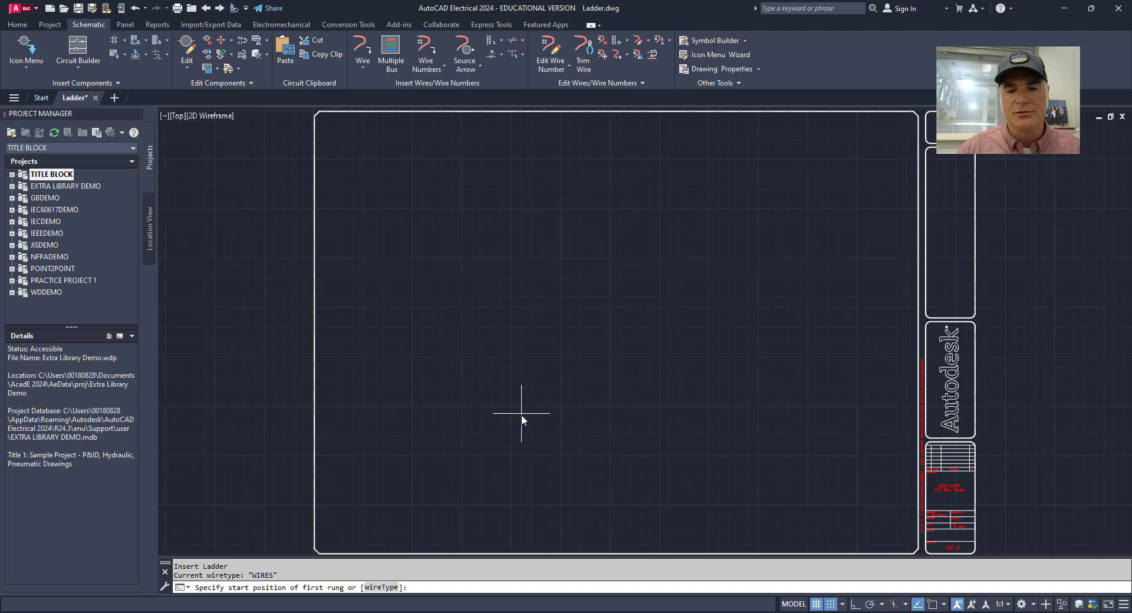
pyautogui.moveTo(459, 206)
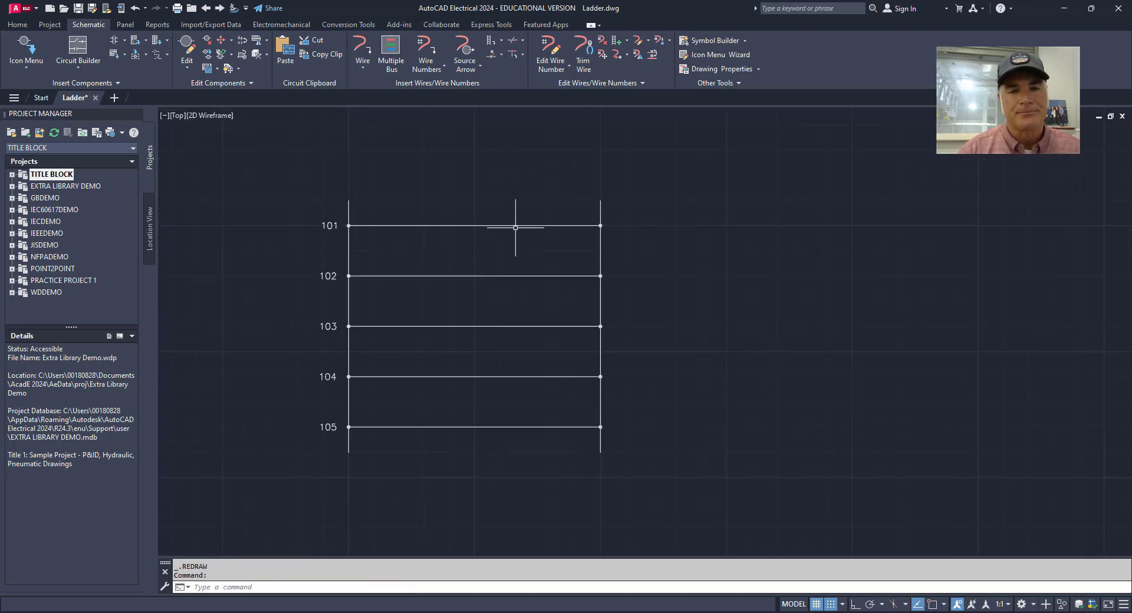
pyautogui.moveTo(492, 259)
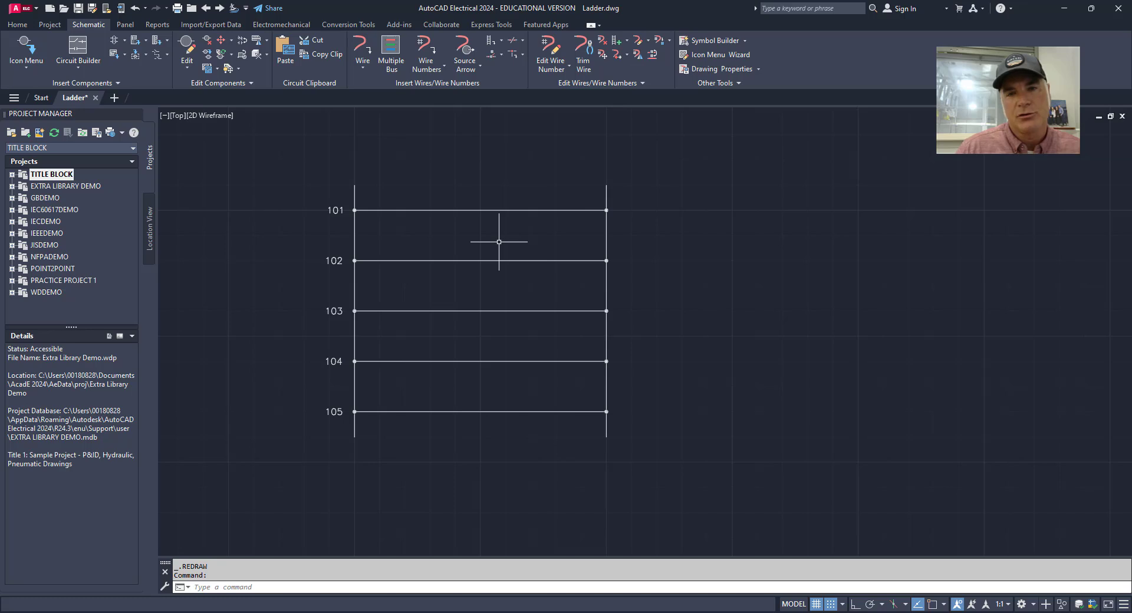
pyautogui.moveTo(606, 236)
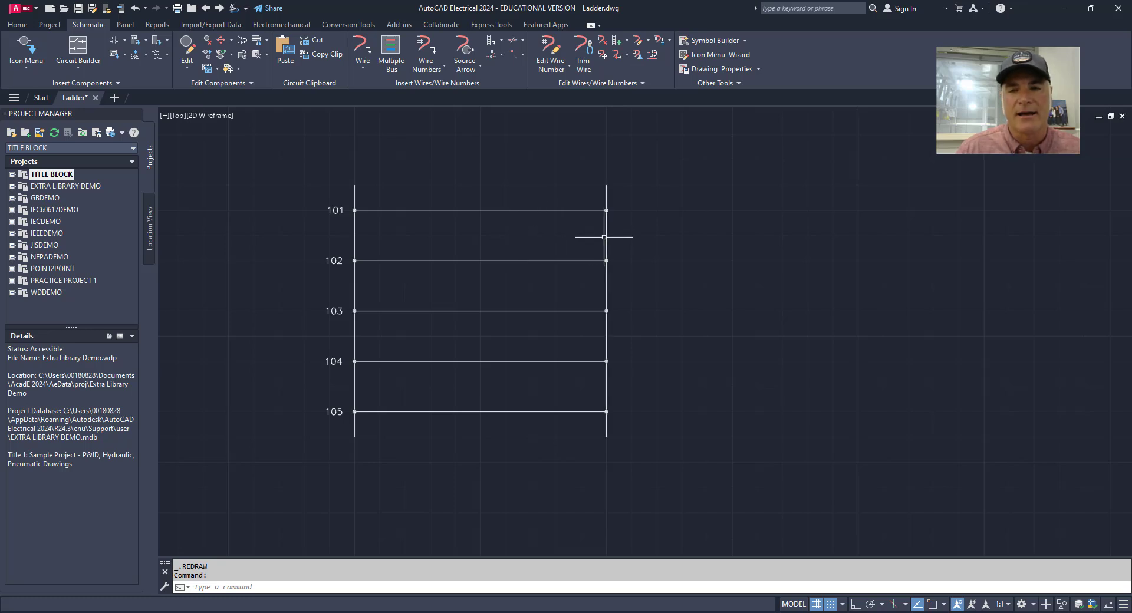
# - Start a Scoot on a ladder rung from the right-click marking menu
pyautogui.rightClick(605, 237)
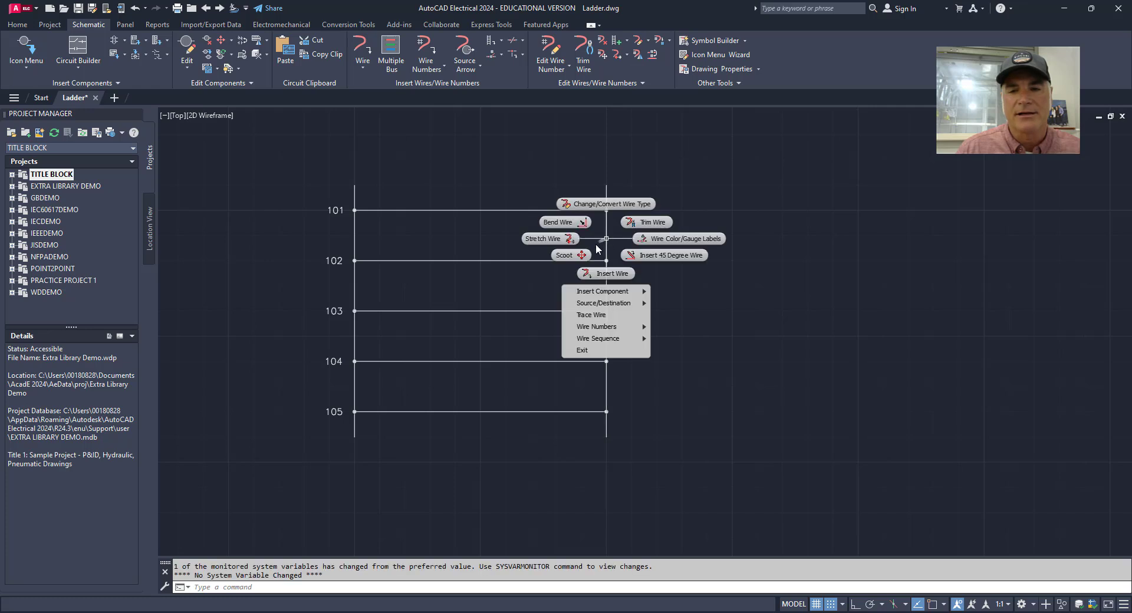
pyautogui.click(565, 254)
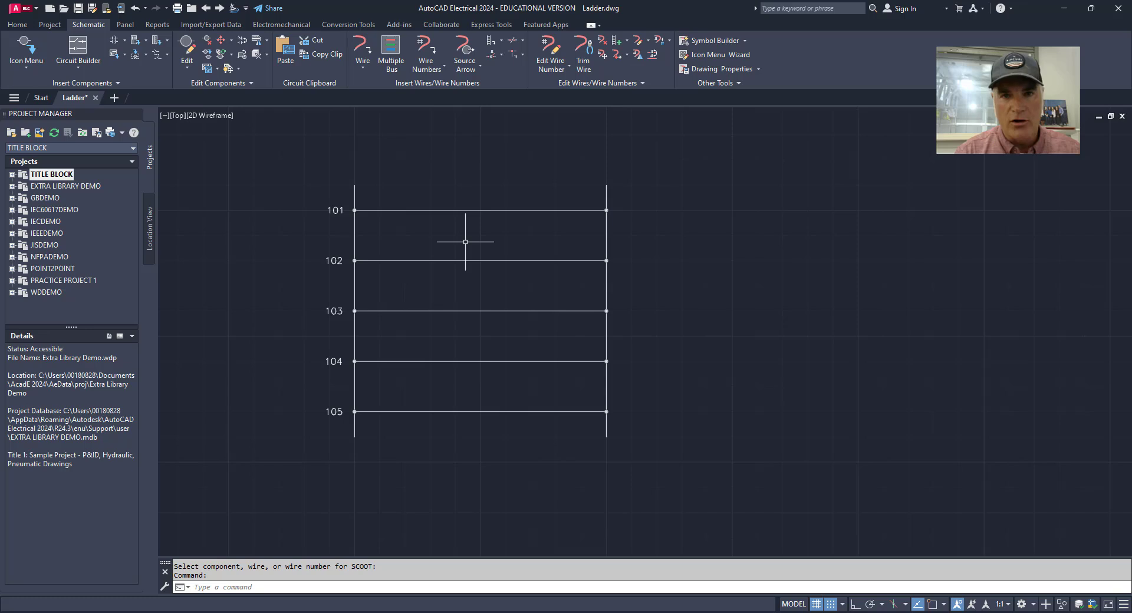
pyautogui.moveTo(424, 231)
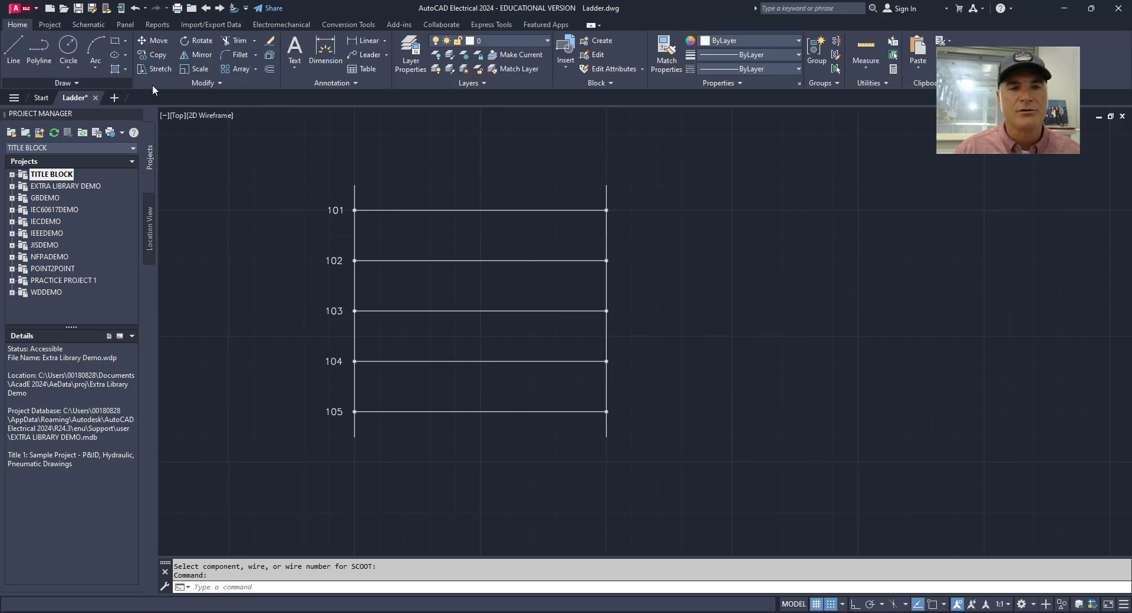
pyautogui.moveTo(155, 68)
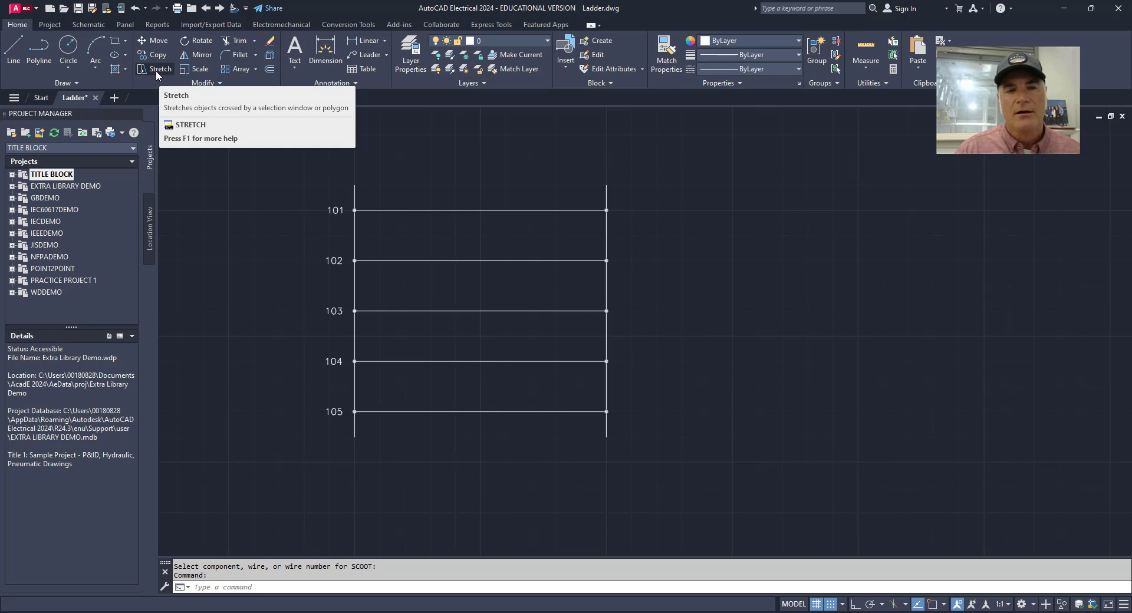
# - Stretch both ladder rails 2 units downward below rung 105
pyautogui.click(161, 69)
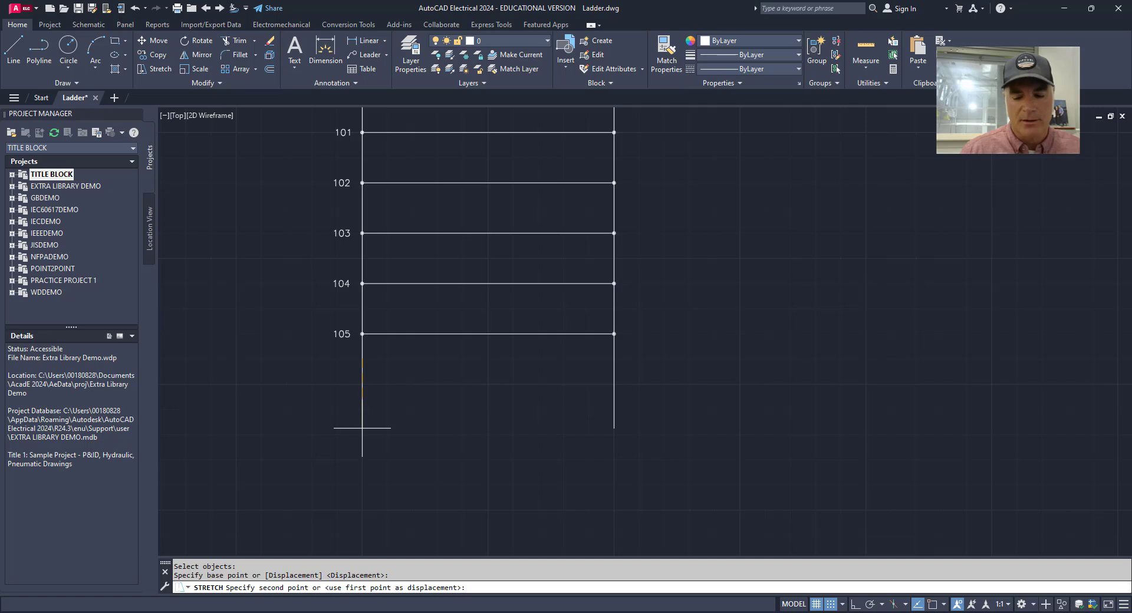
pyautogui.write('2')
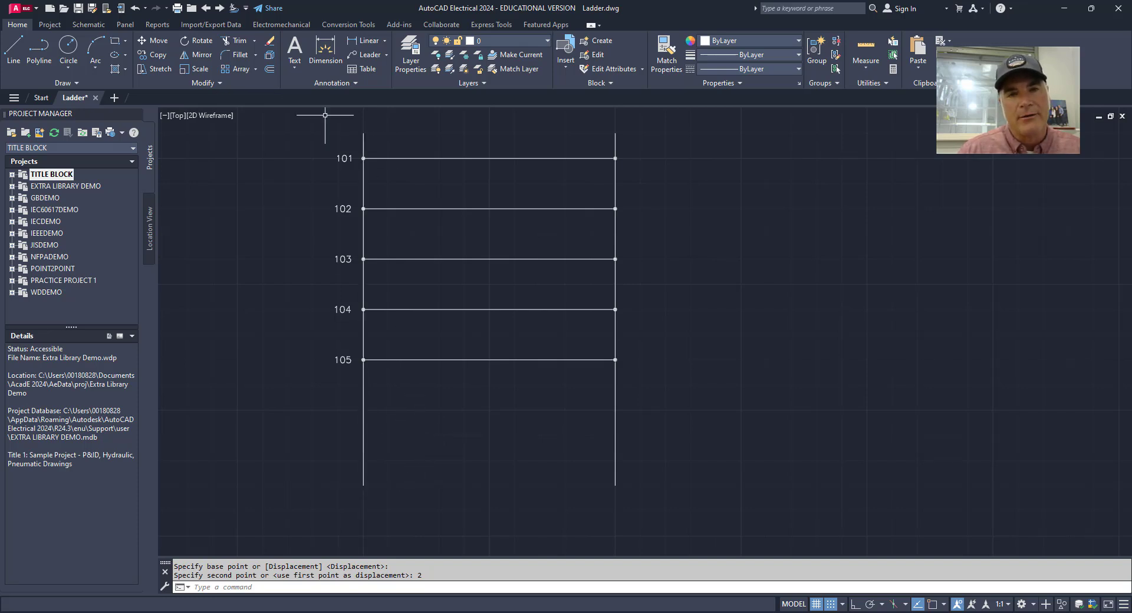
pyautogui.moveTo(496, 459)
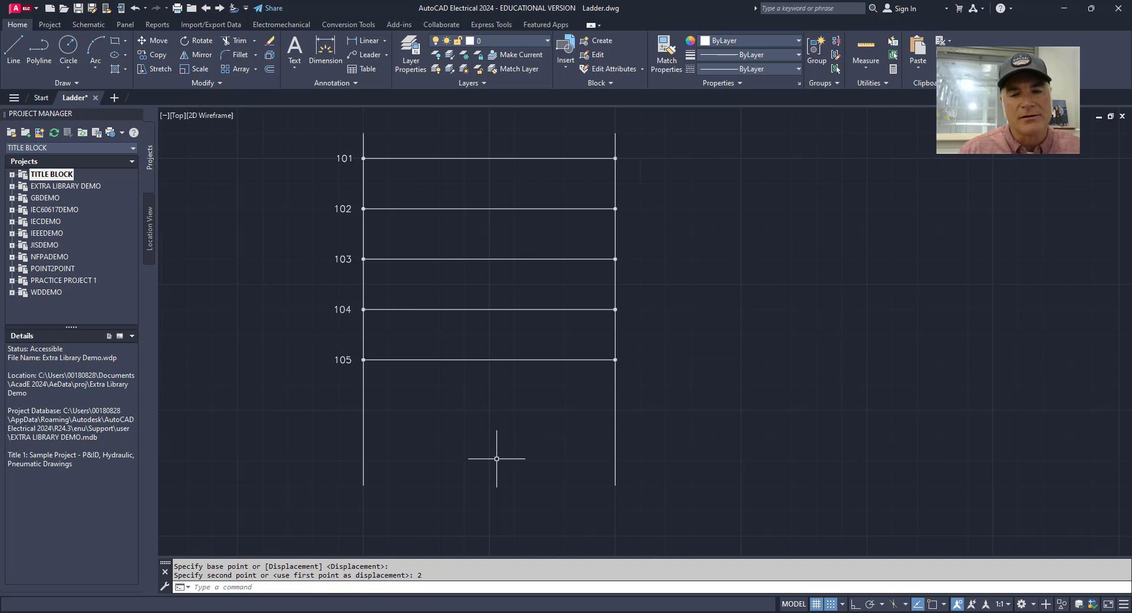
pyautogui.moveTo(574, 289)
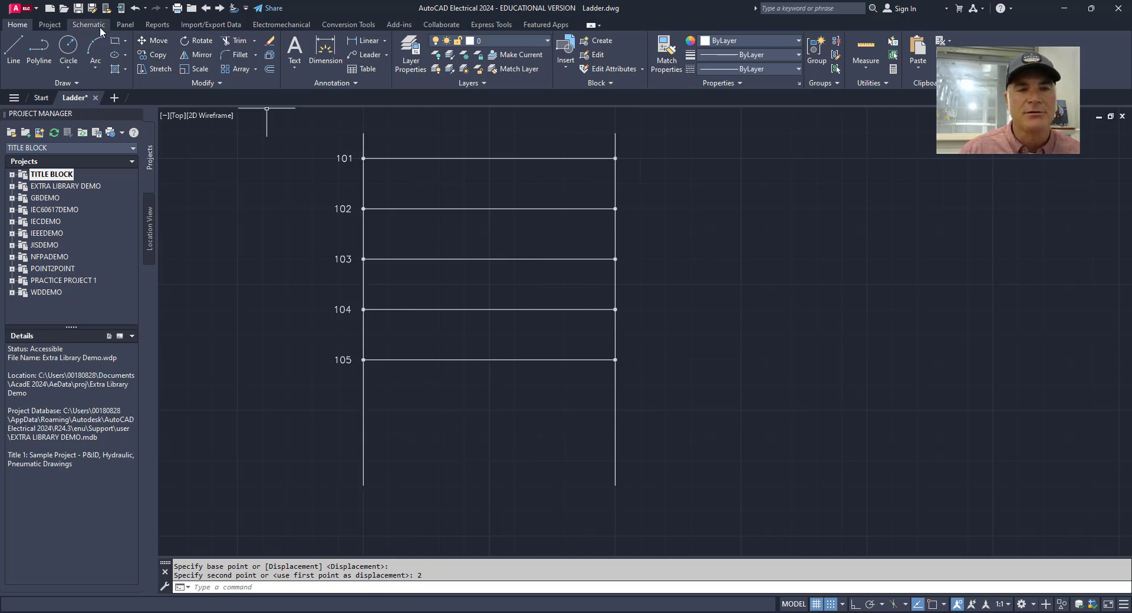
# - Revise the ladder to 7 rungs so references run 101 through 107
pyautogui.click(88, 24)
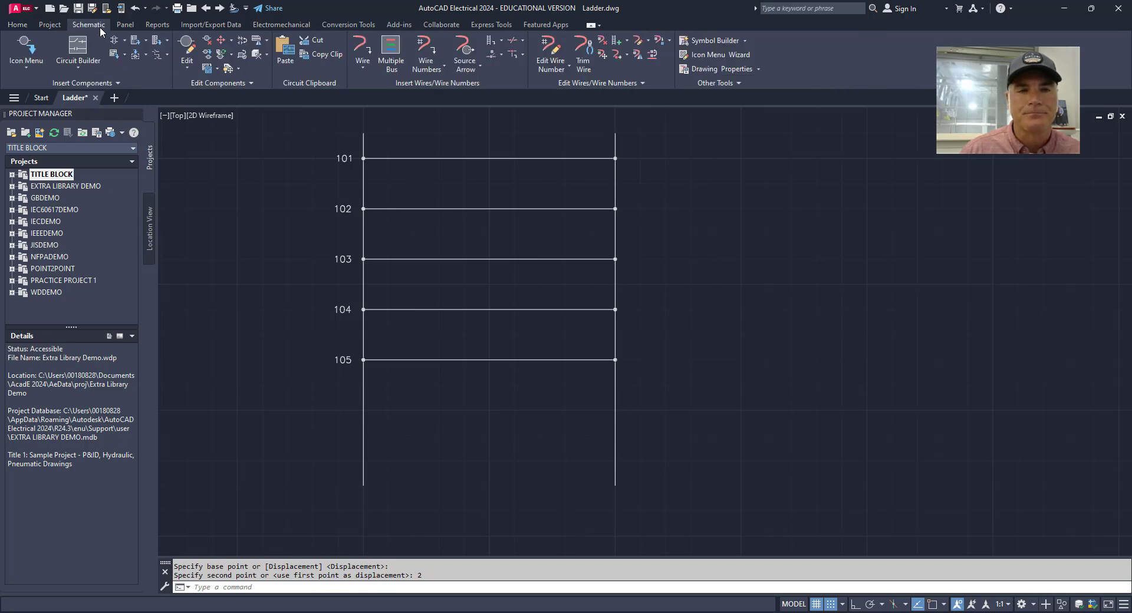
pyautogui.moveTo(606, 78)
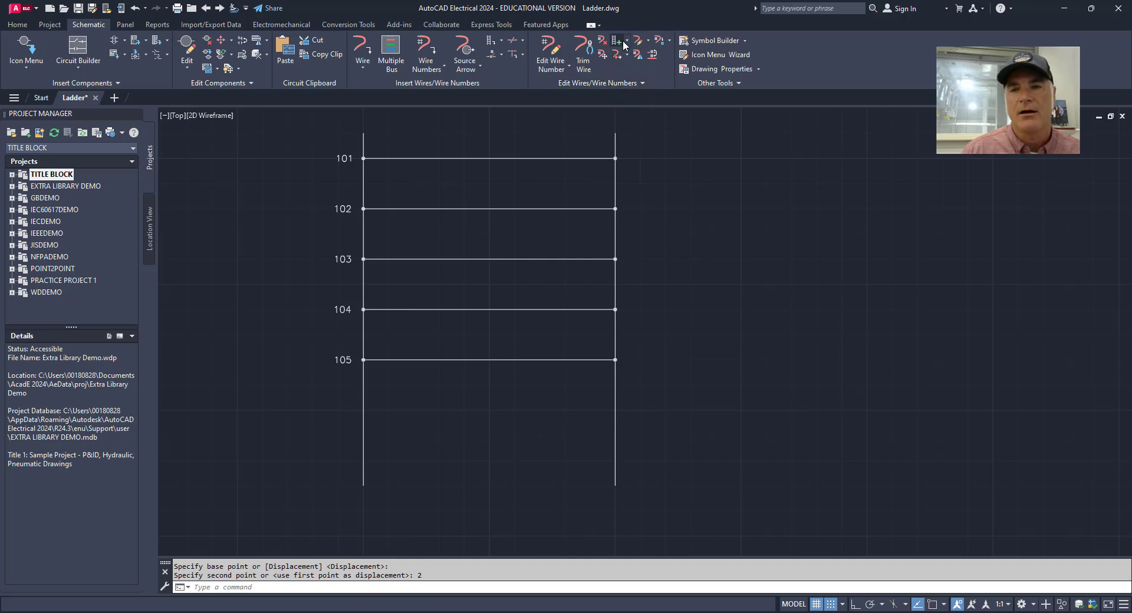
pyautogui.moveTo(617, 41)
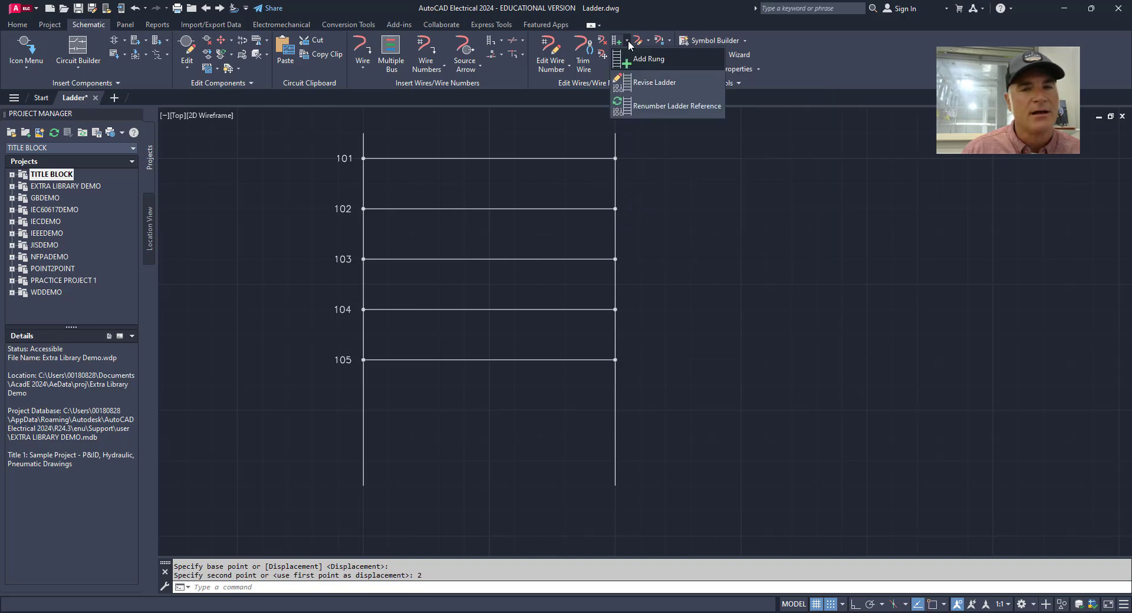
pyautogui.moveTo(654, 83)
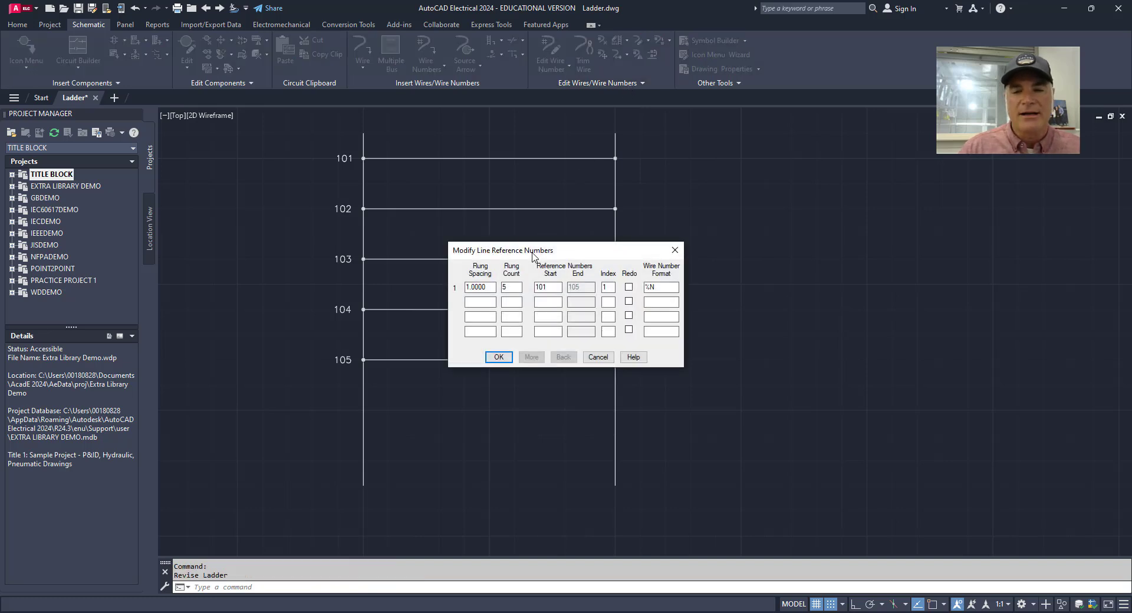
pyautogui.moveTo(481, 273)
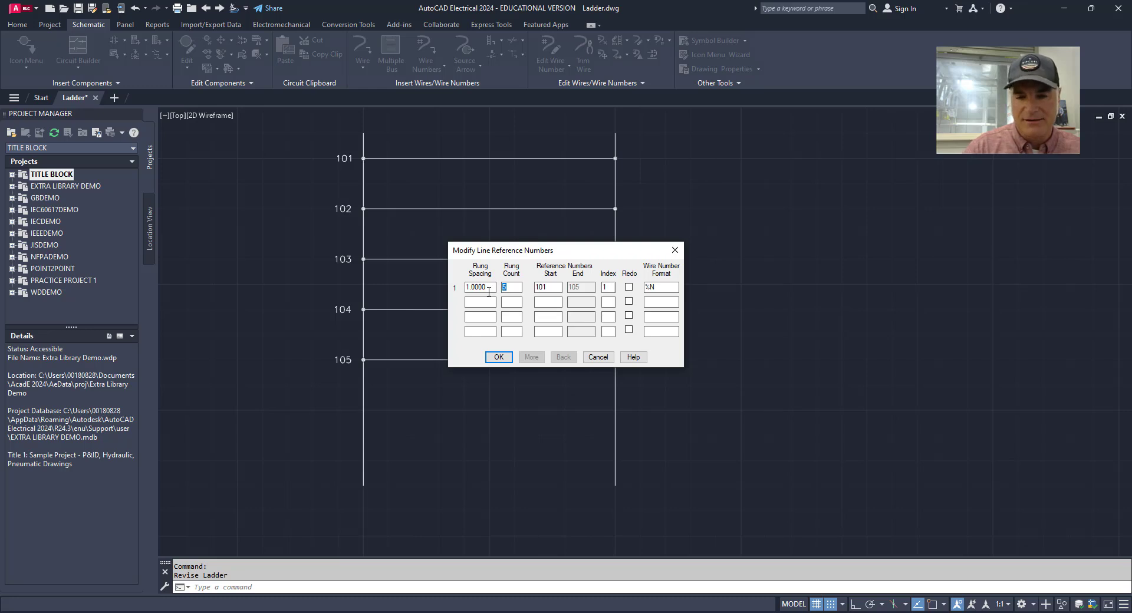
pyautogui.write('7')
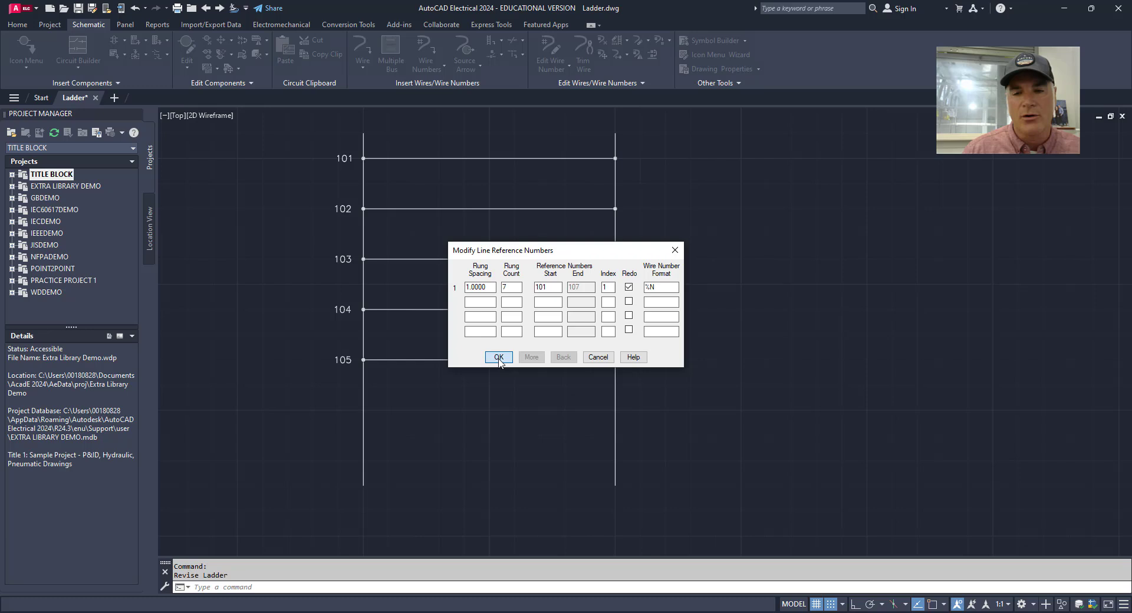
pyautogui.click(498, 357)
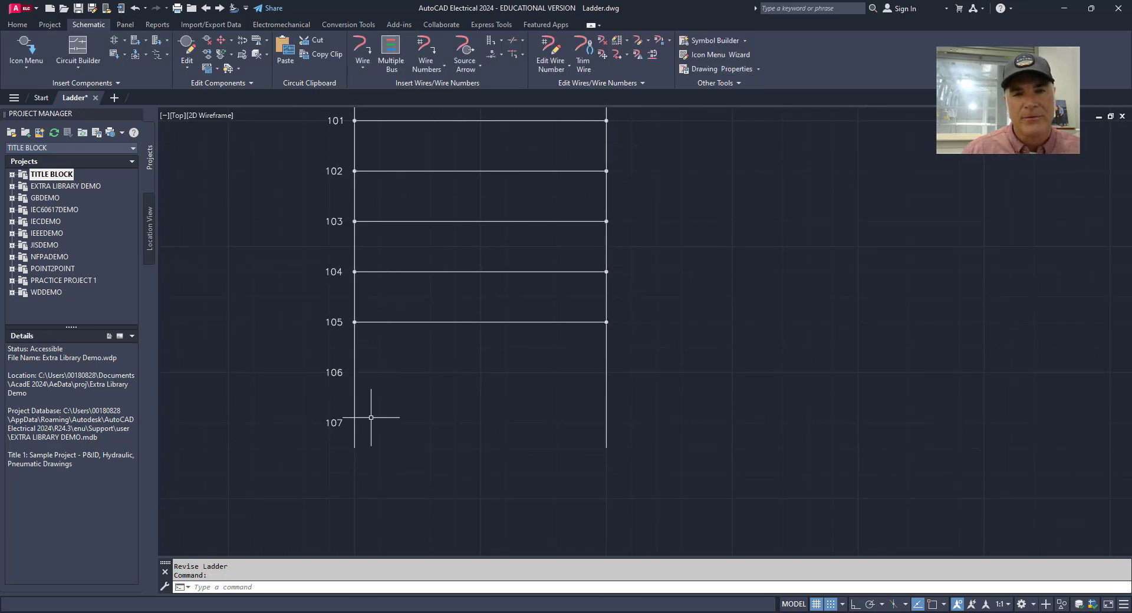
pyautogui.moveTo(455, 367)
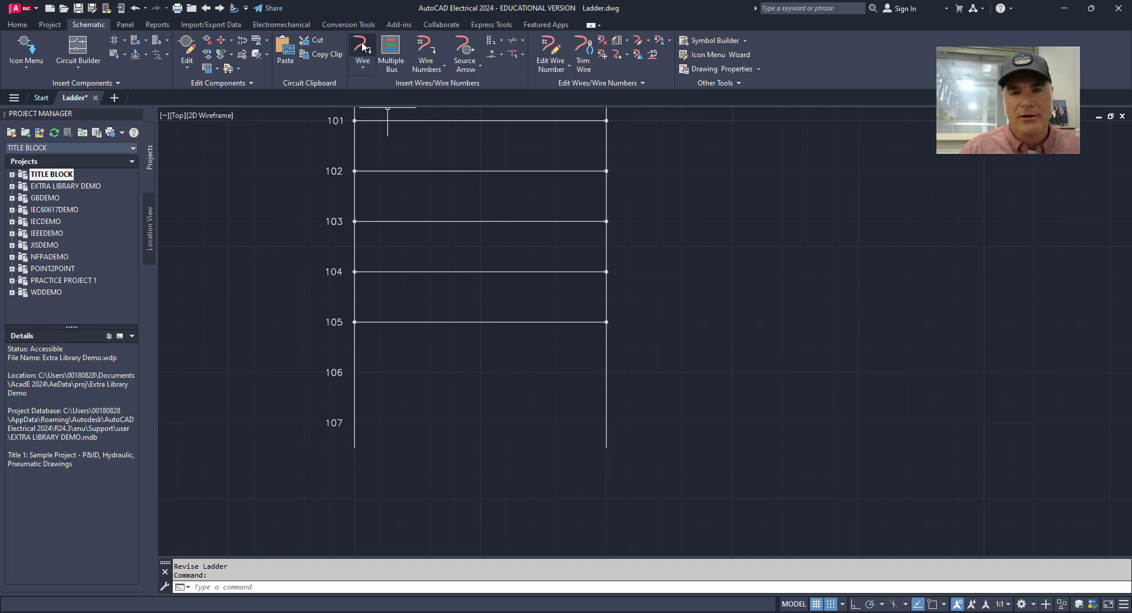
pyautogui.moveTo(363, 46)
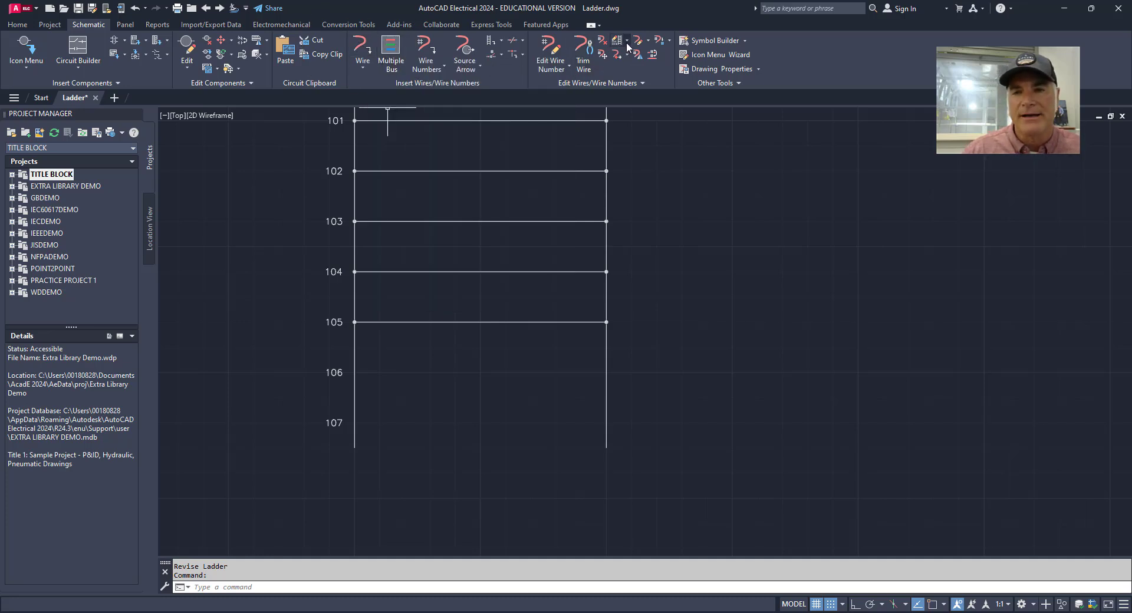
# - Add rung wires on reference lines 106 and 107 with Add Rung
pyautogui.click(617, 40)
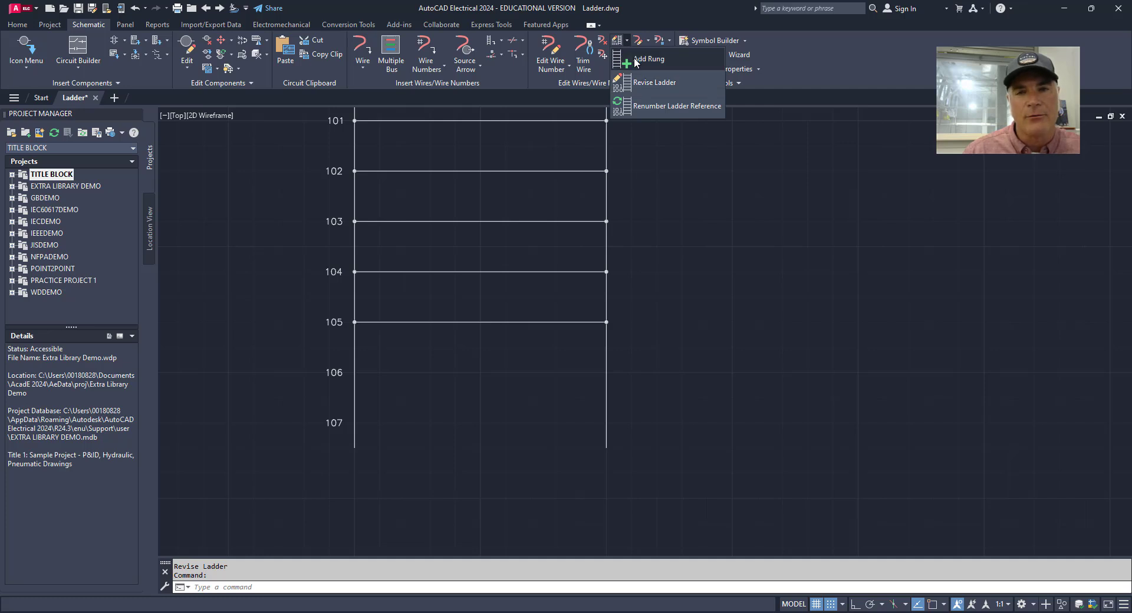
pyautogui.click(649, 59)
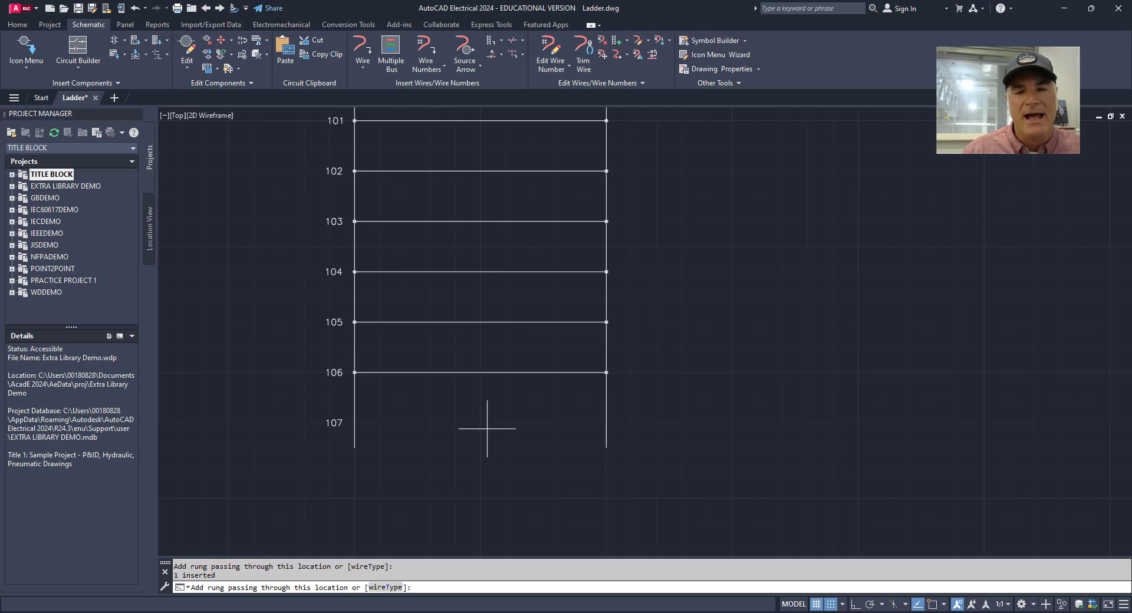
pyautogui.moveTo(474, 404)
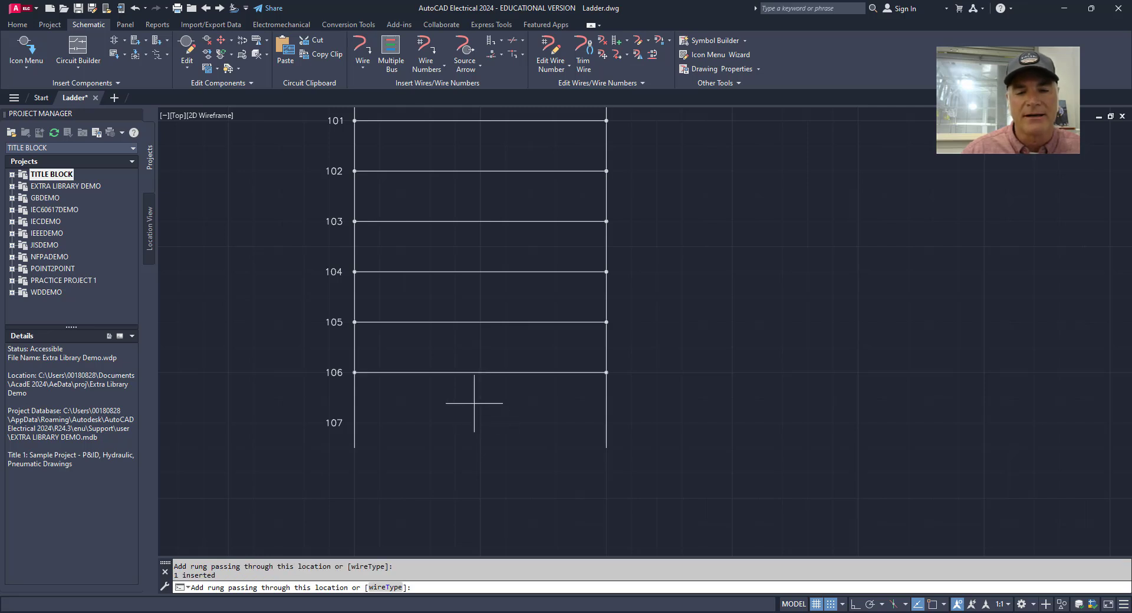
pyautogui.click(474, 423)
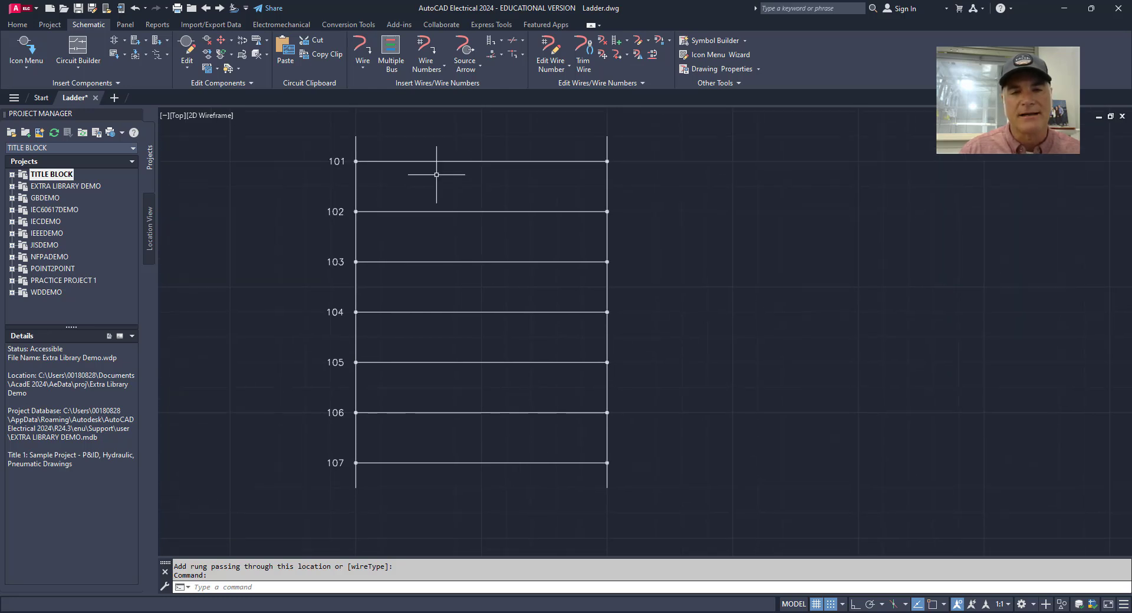
pyautogui.moveTo(458, 307)
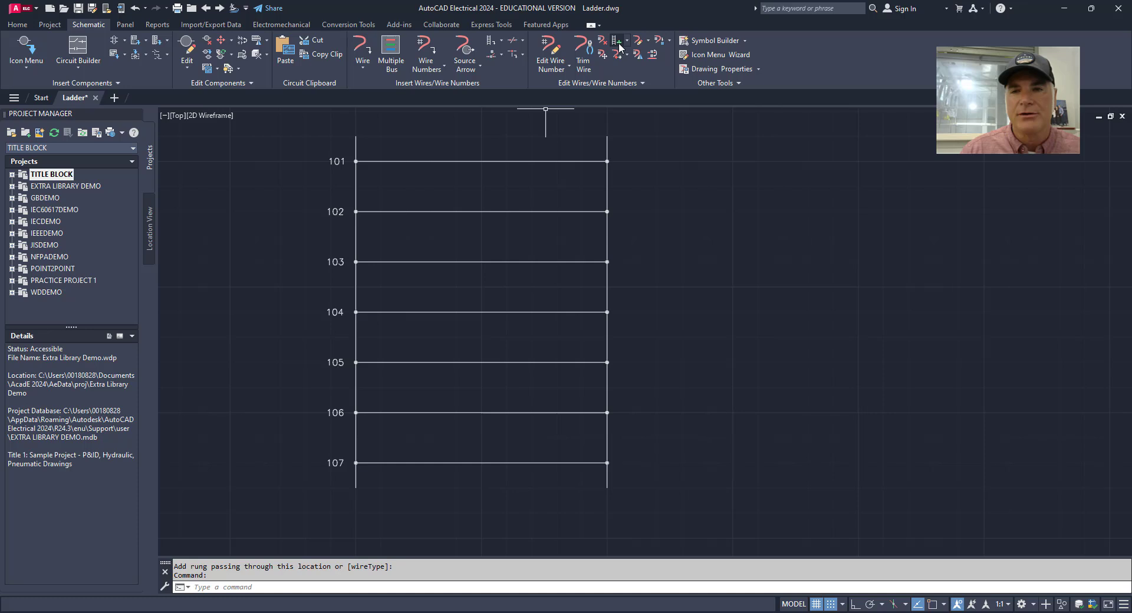
# - Revise the ladder rung spacing to 0.75 and apply it
pyautogui.click(618, 40)
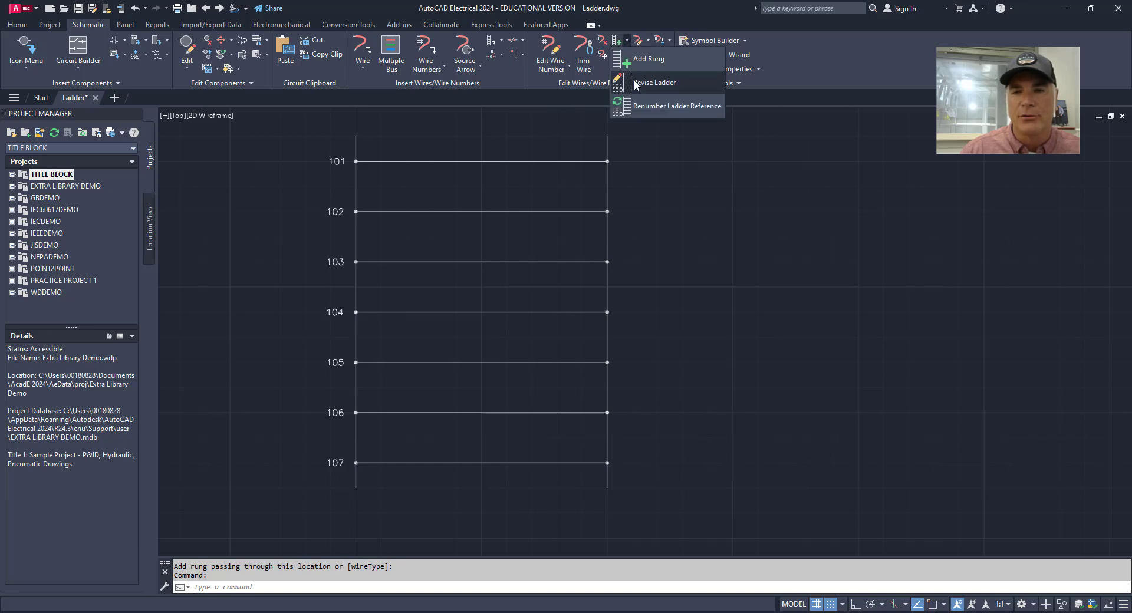
pyautogui.click(654, 83)
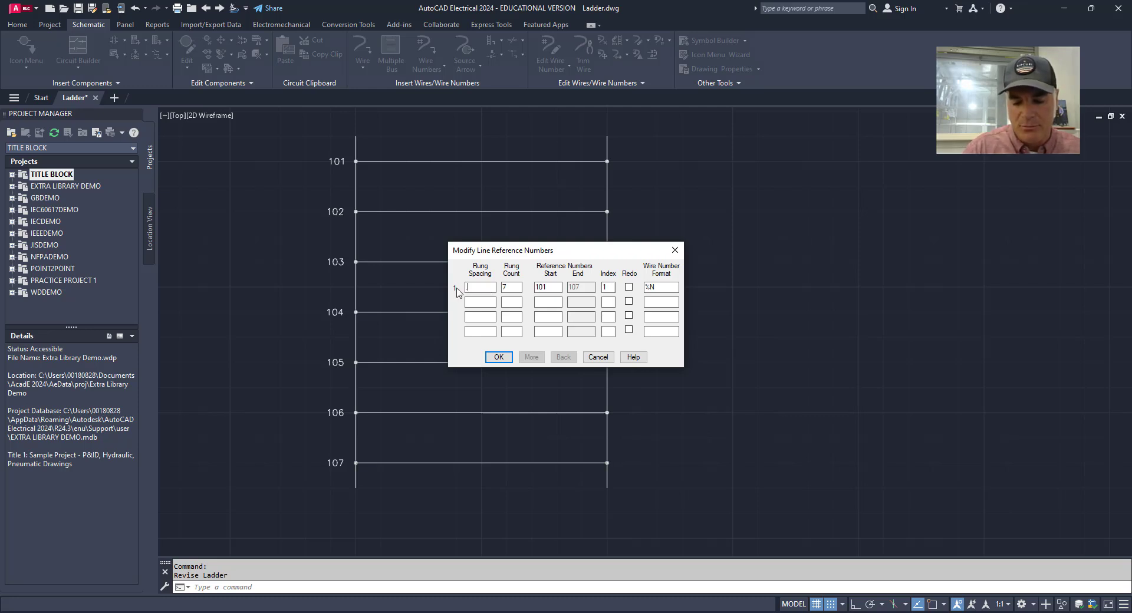
pyautogui.write('.7500')
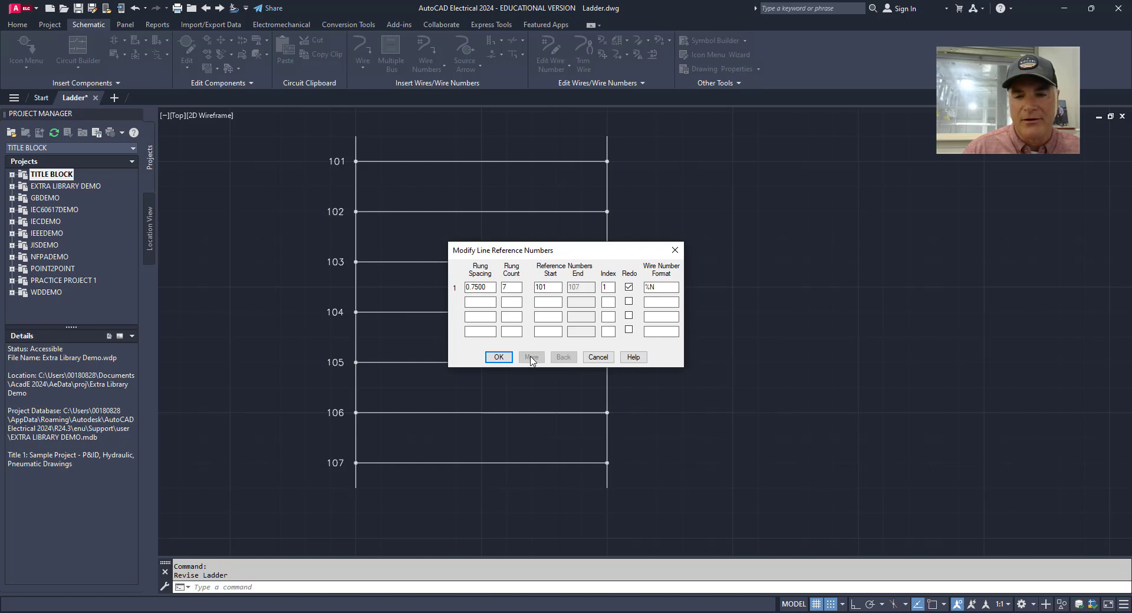
pyautogui.click(498, 357)
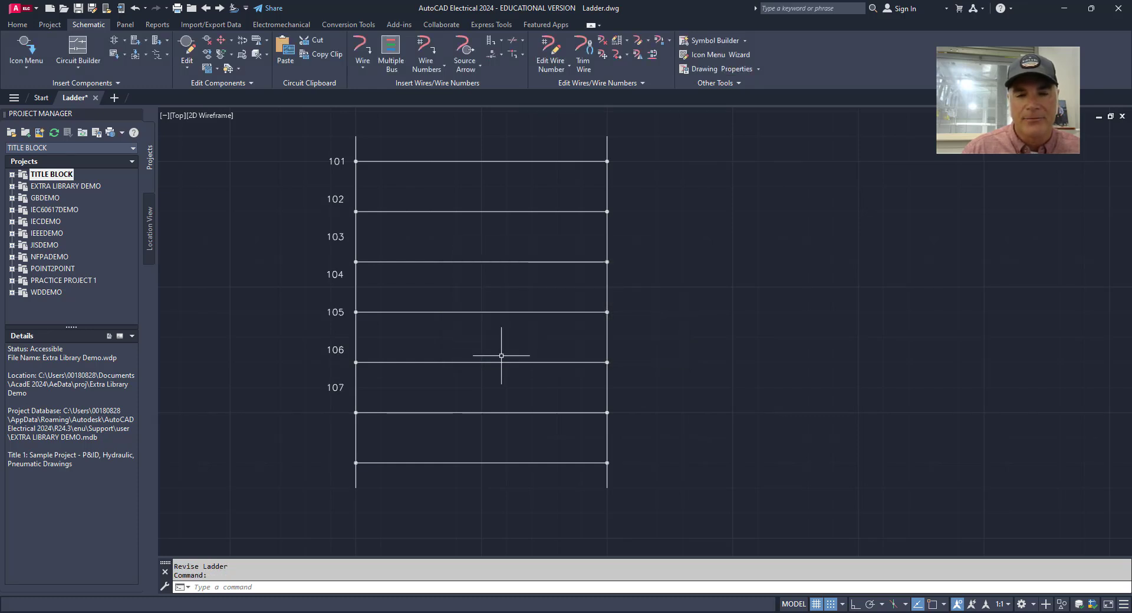
pyautogui.moveTo(314, 212)
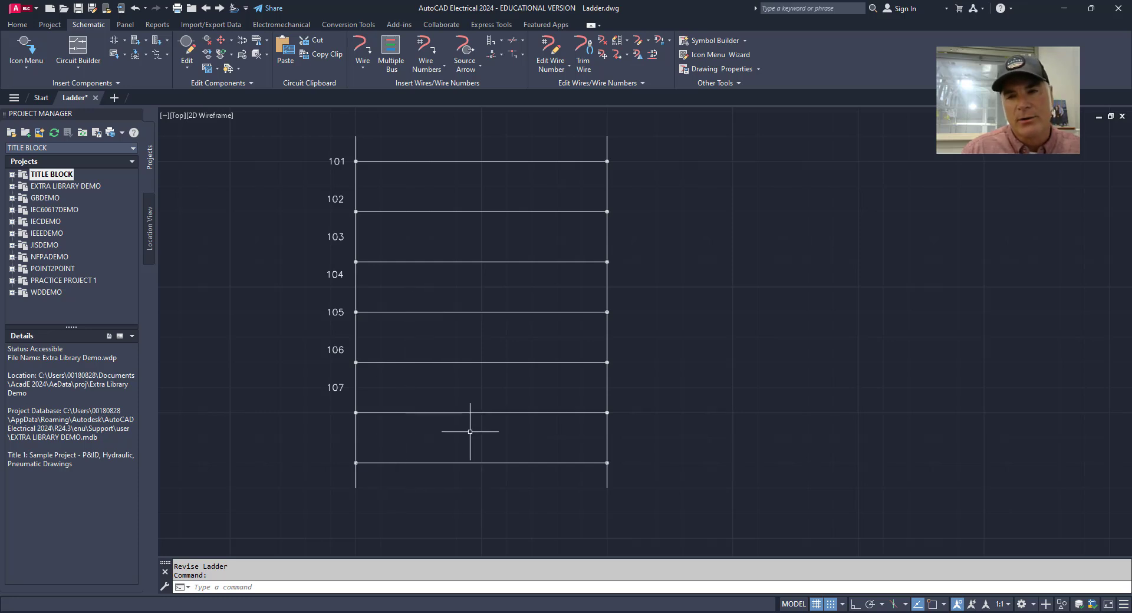
pyautogui.moveTo(584, 47)
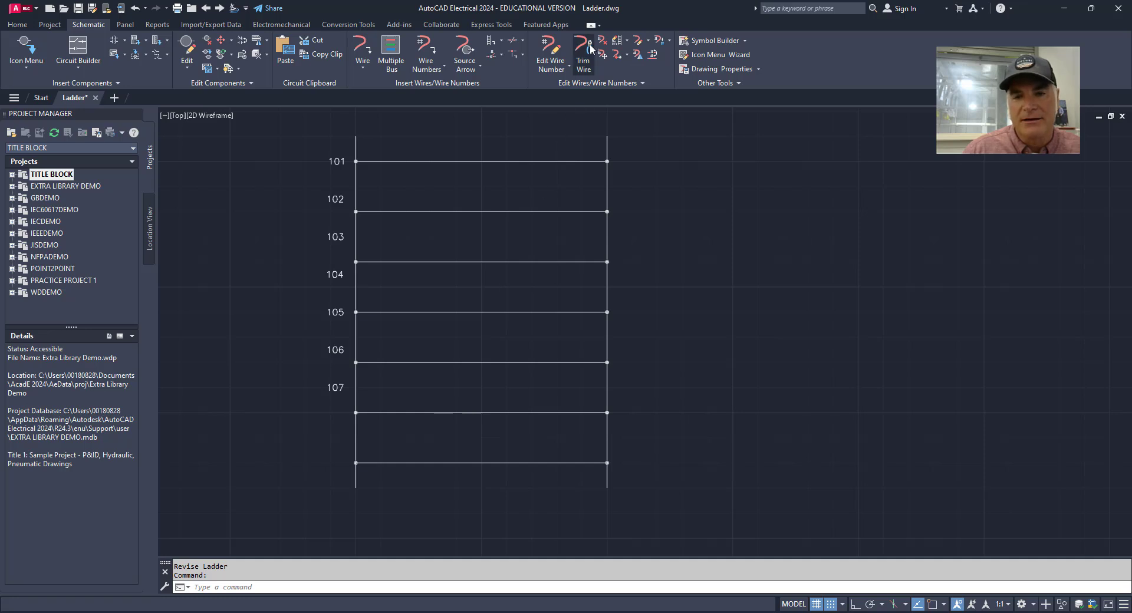
# - Trim away the misaligned and leftover rung wires with Trim Wire
pyautogui.click(583, 45)
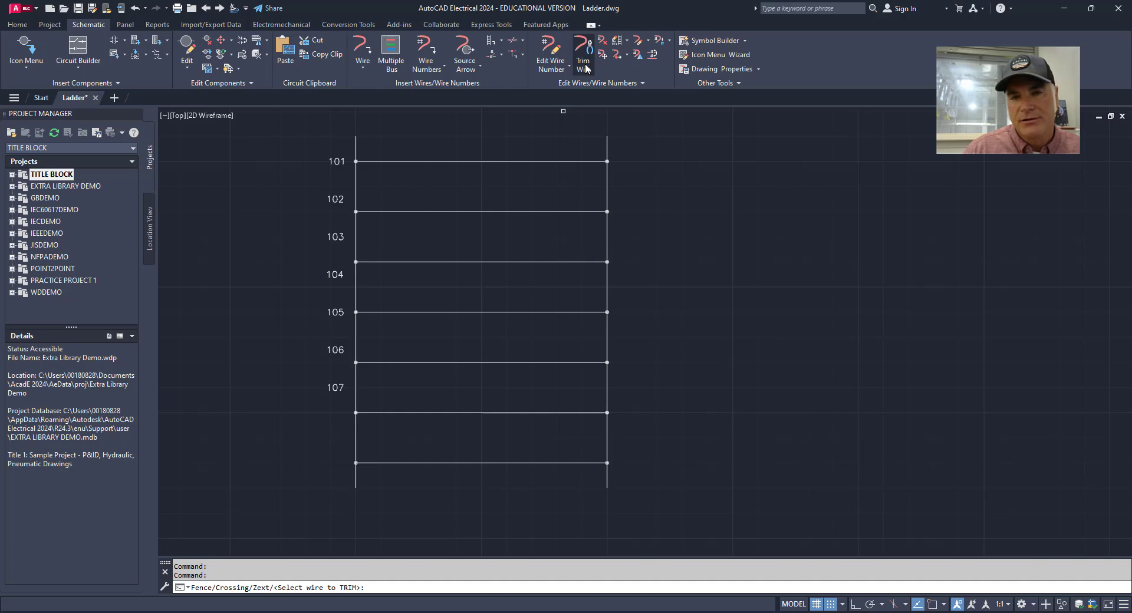
pyautogui.click(476, 211)
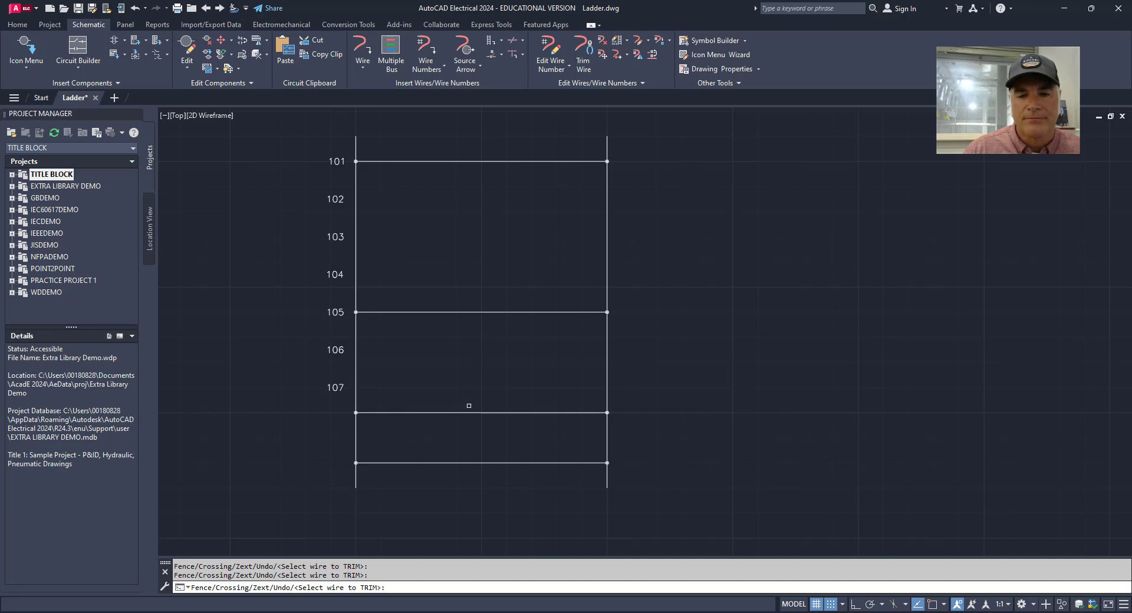
pyautogui.click(468, 405)
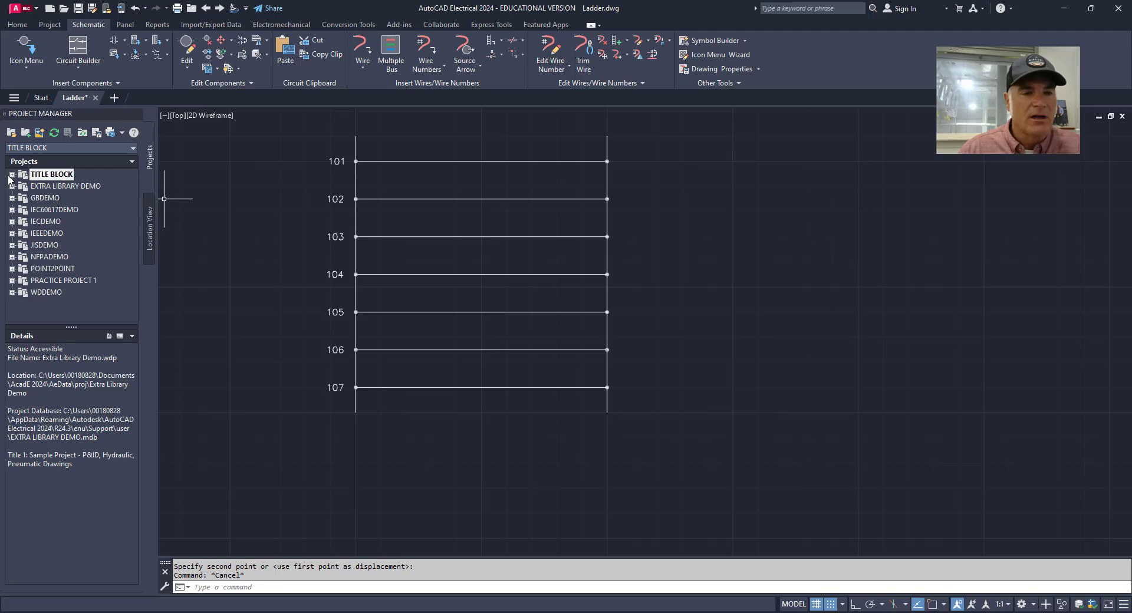
# - Expand the TITLE BLOCK project to reach and load Ladder2.dwg
pyautogui.click(12, 174)
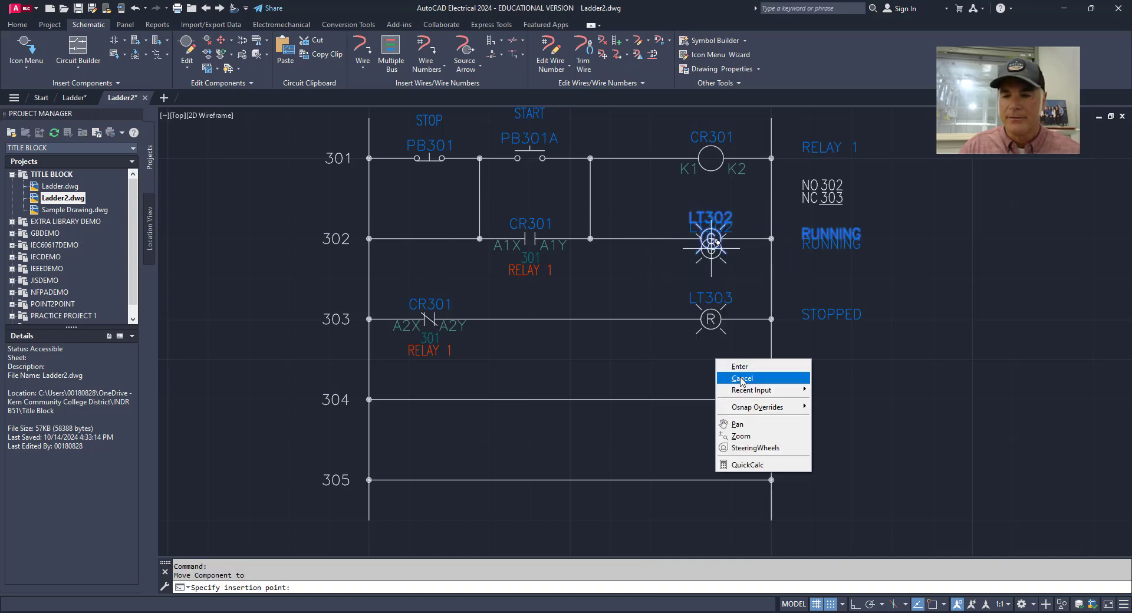
# - Relocate pilot light LT302 from rung 302 onto rung 304 via Move Component
pyautogui.click(743, 377)
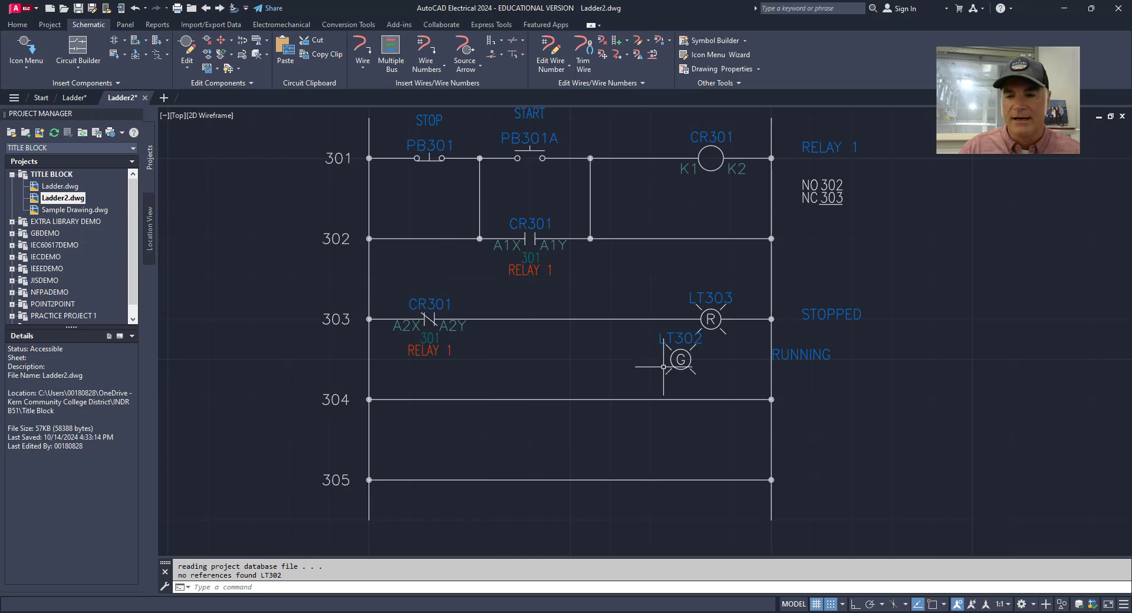
pyautogui.click(681, 360)
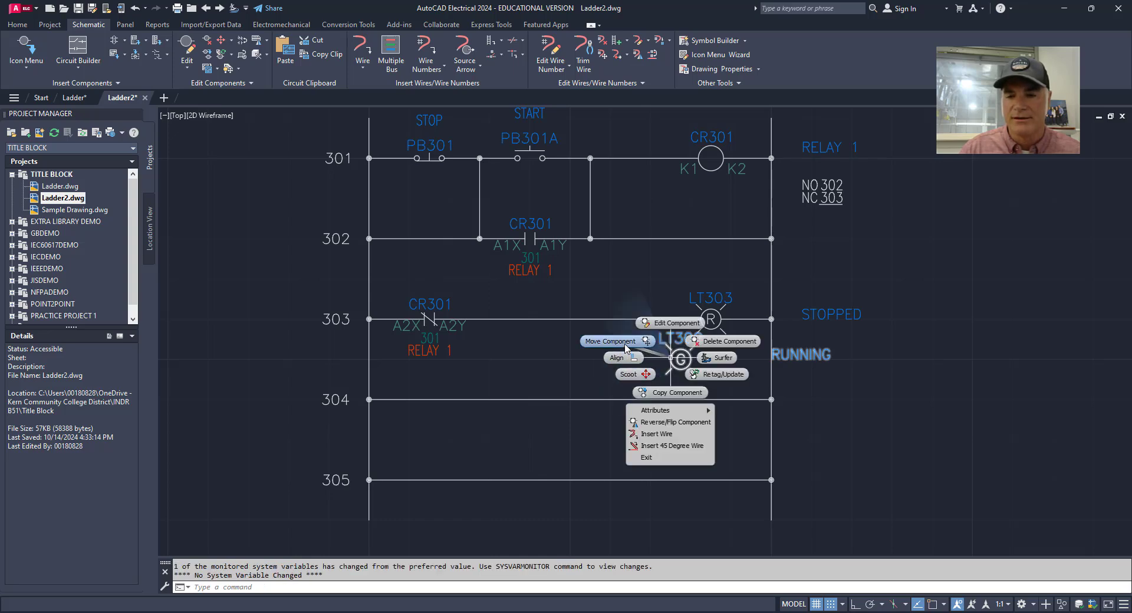
pyautogui.click(609, 341)
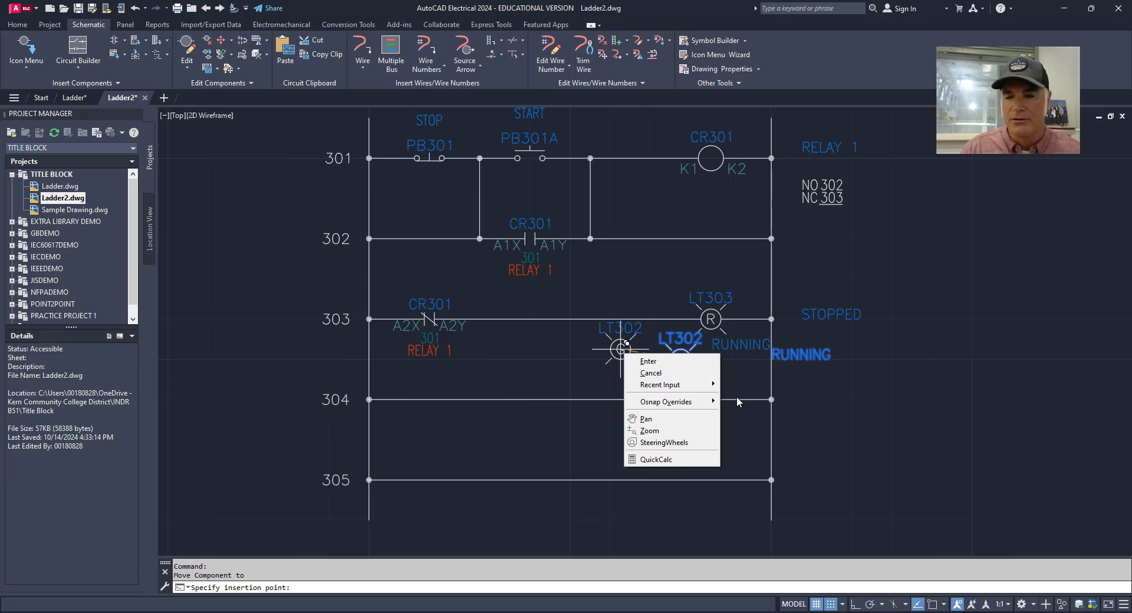
pyautogui.click(648, 361)
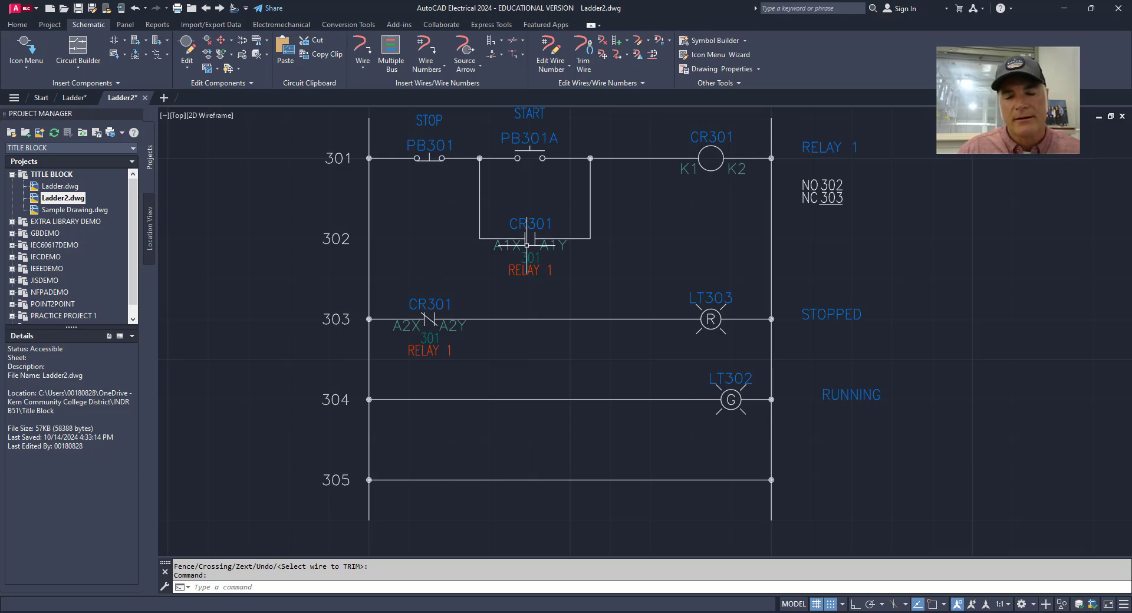
pyautogui.moveTo(623, 395)
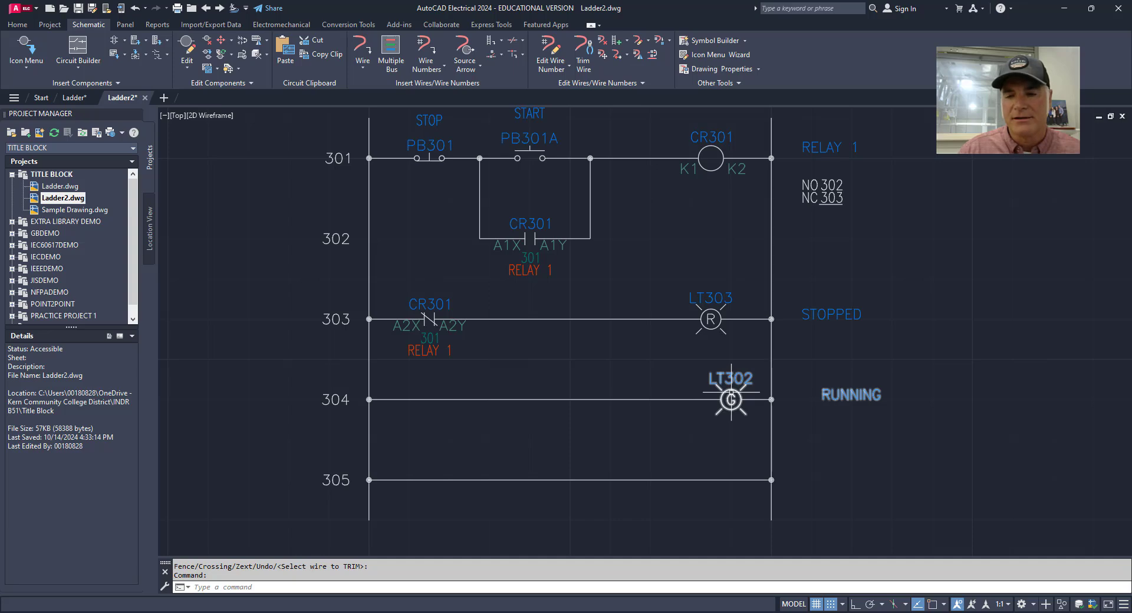
pyautogui.rightClick(731, 399)
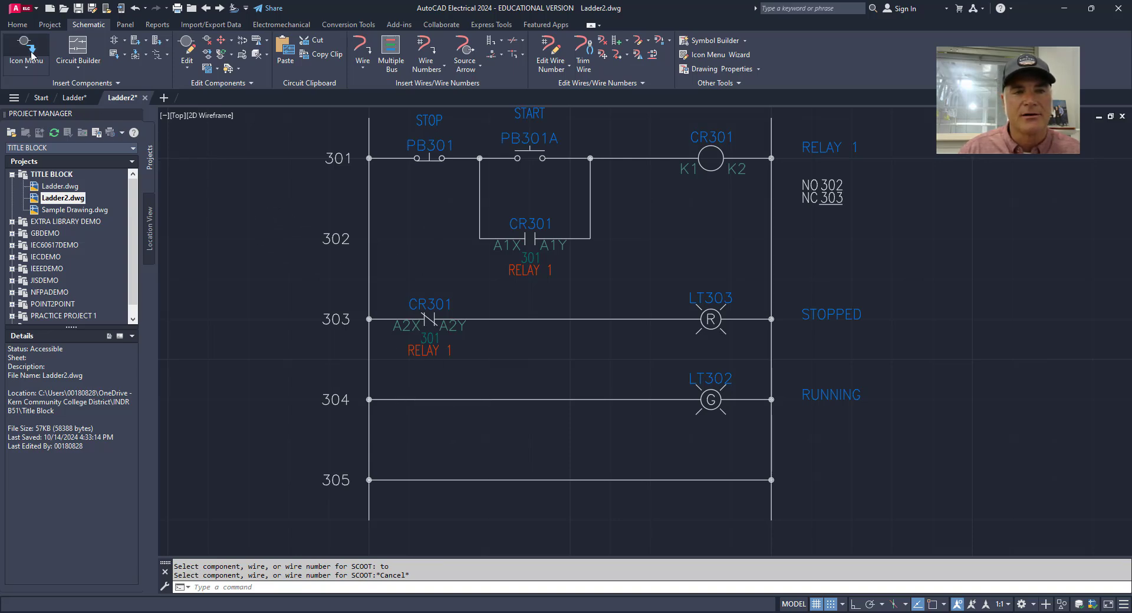
# - Insert a normally open contact as a child of relay CR301, accepting its tag and pins
pyautogui.click(26, 53)
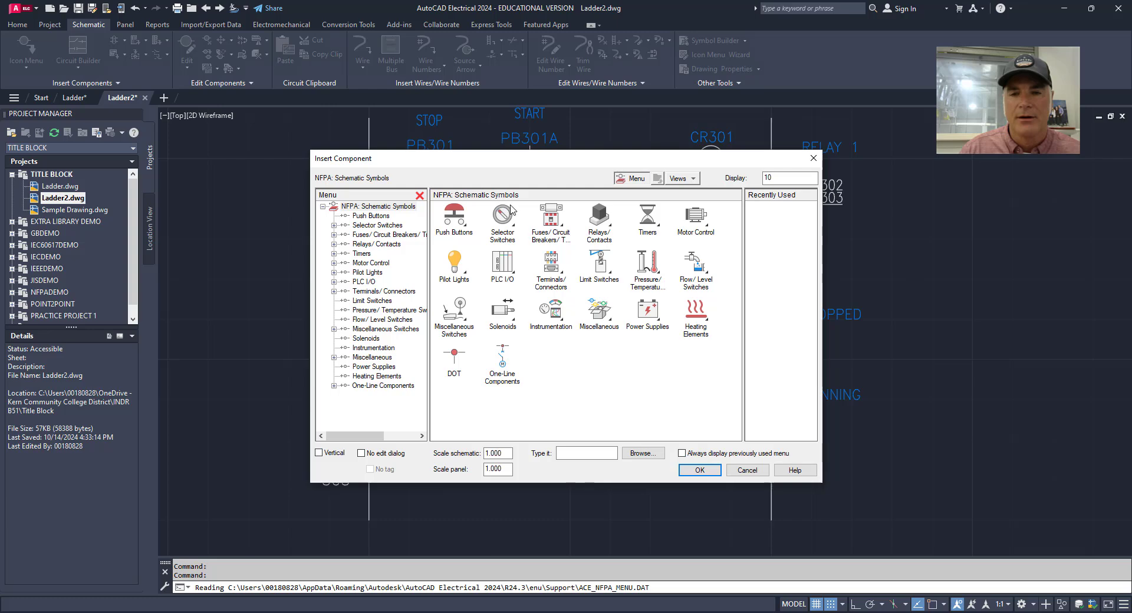
pyautogui.click(598, 221)
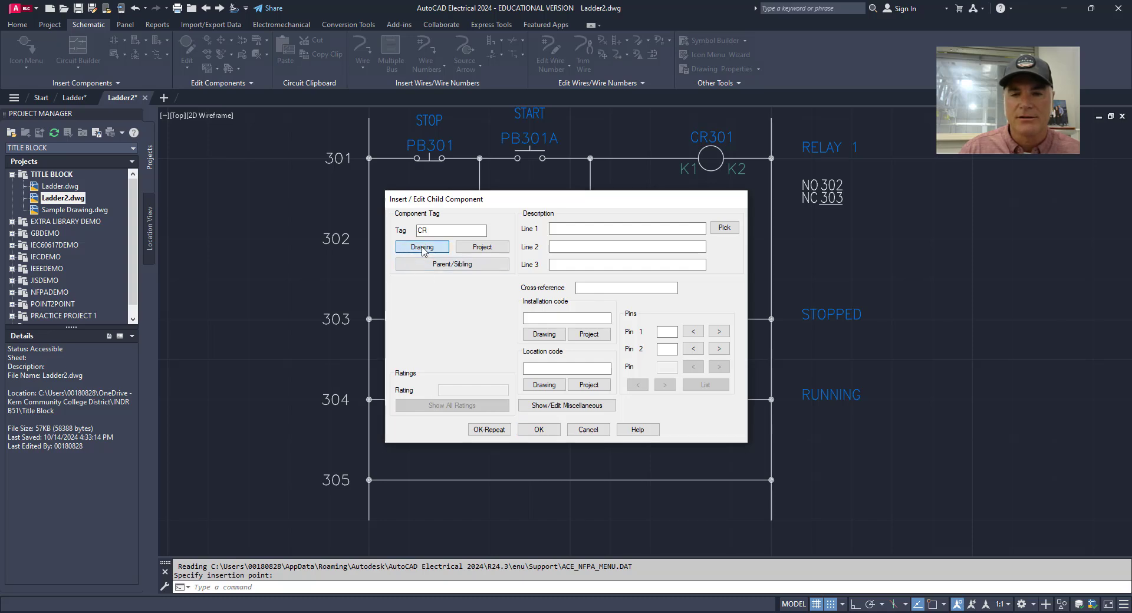
pyautogui.click(422, 247)
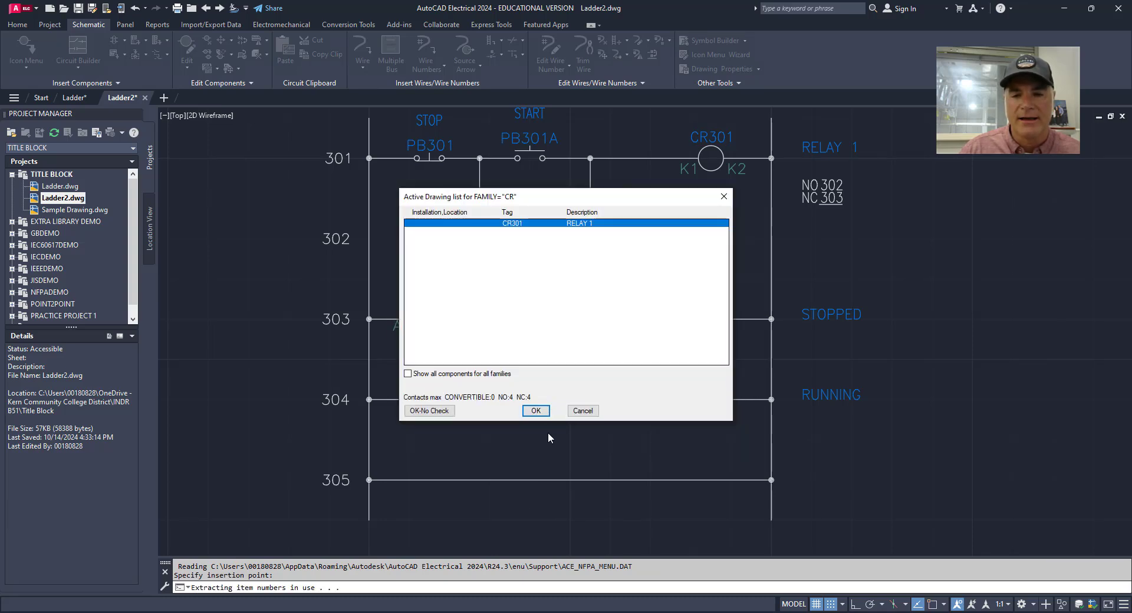
pyautogui.click(536, 410)
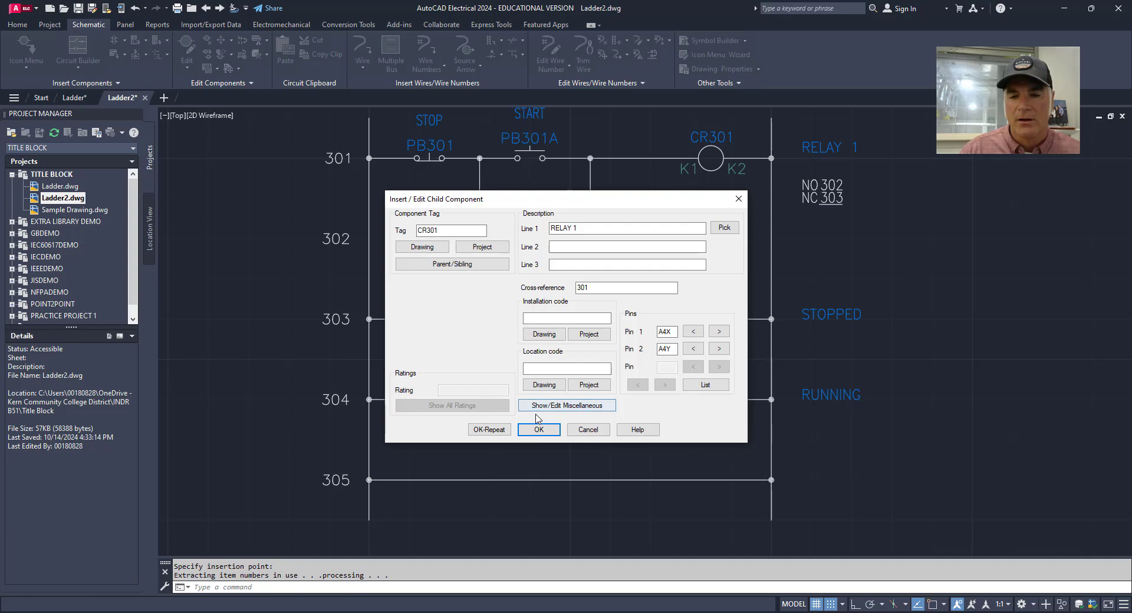
pyautogui.click(539, 430)
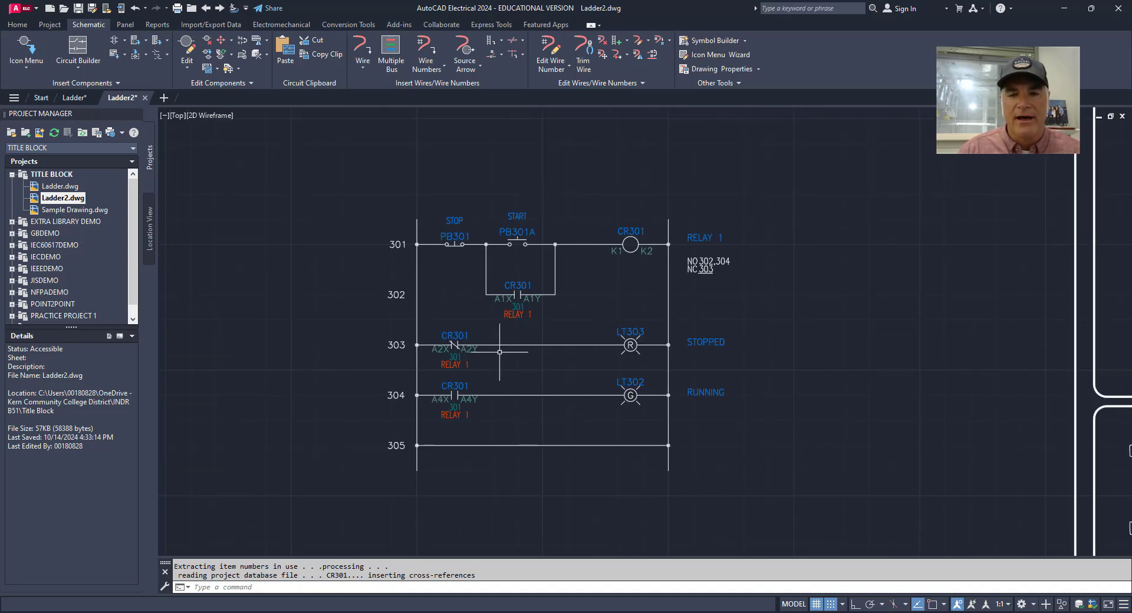
pyautogui.moveTo(403, 446)
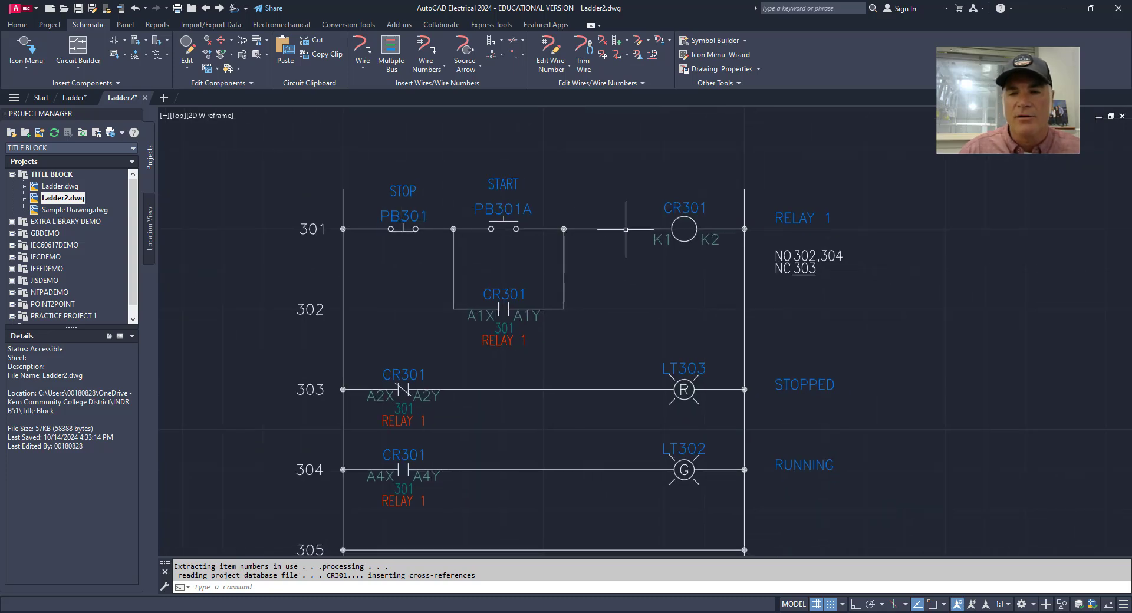
pyautogui.moveTo(829, 284)
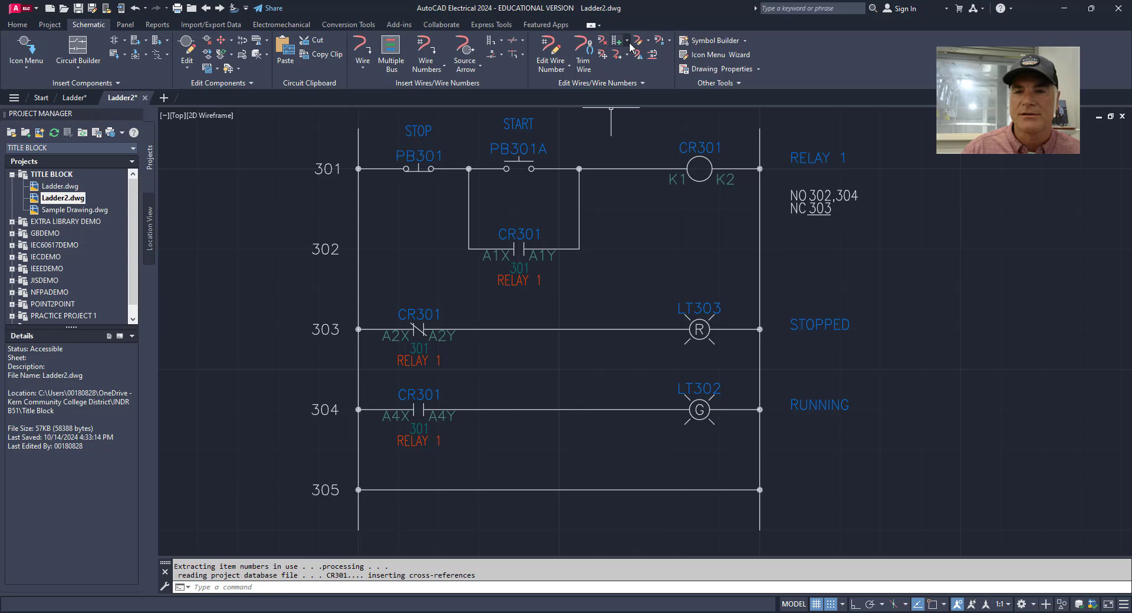
# - Revise the ladder so rung references start at 501, then save the drawing
pyautogui.click(618, 40)
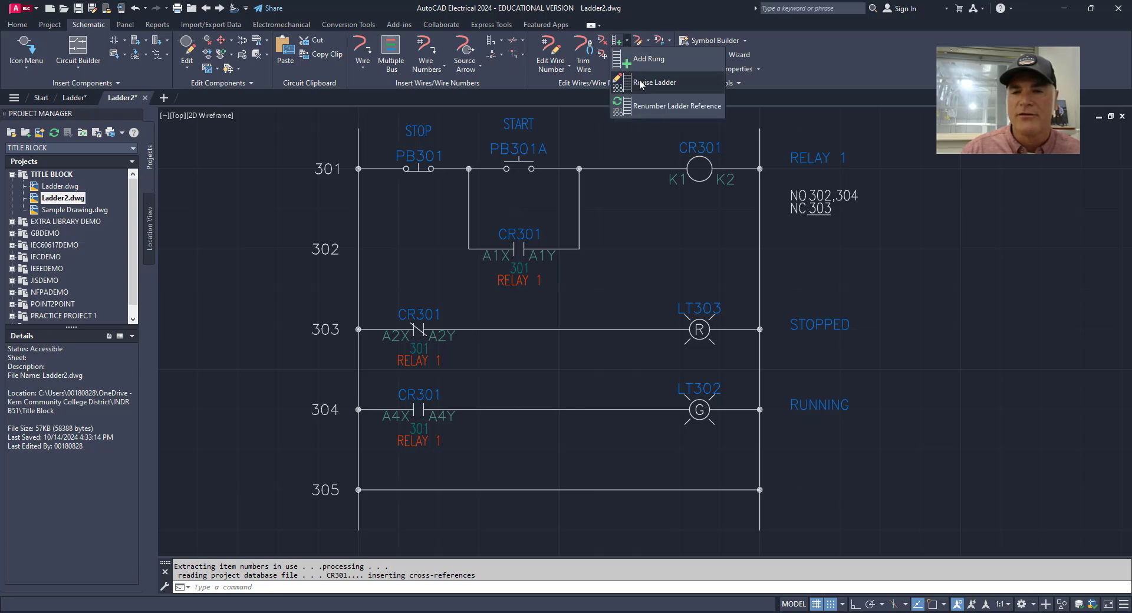
pyautogui.click(656, 83)
pyautogui.write('501')
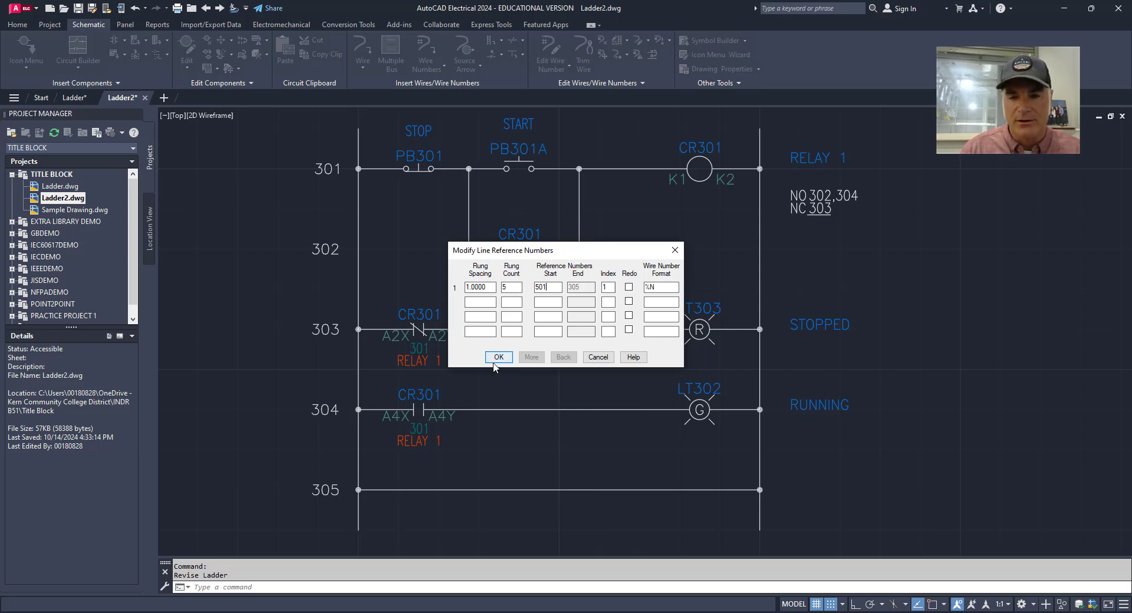
pyautogui.click(498, 358)
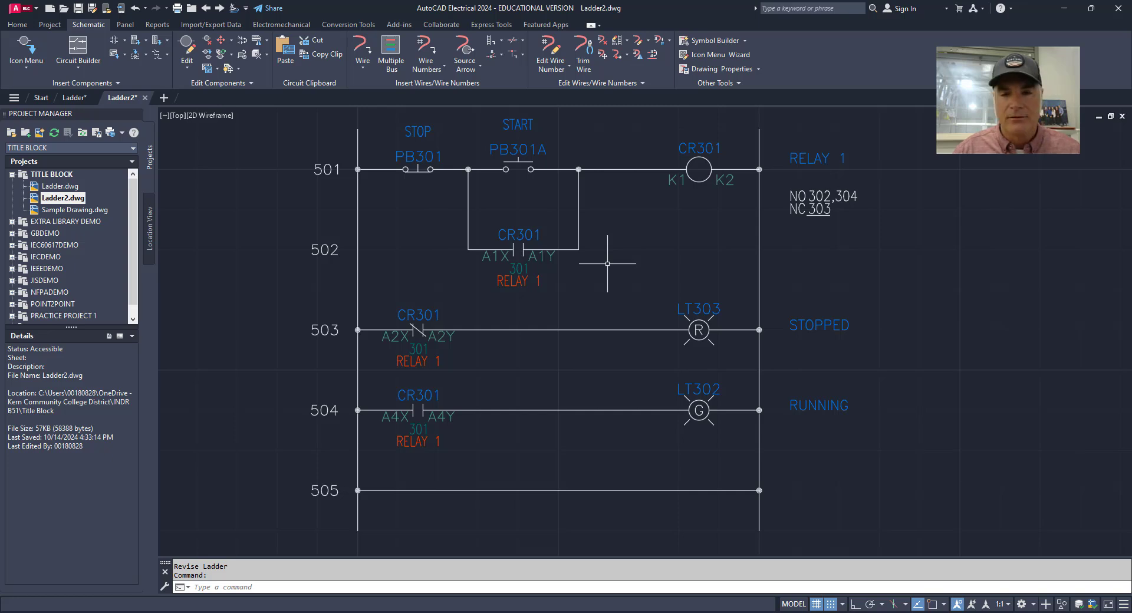
pyautogui.press('ctrl+s')
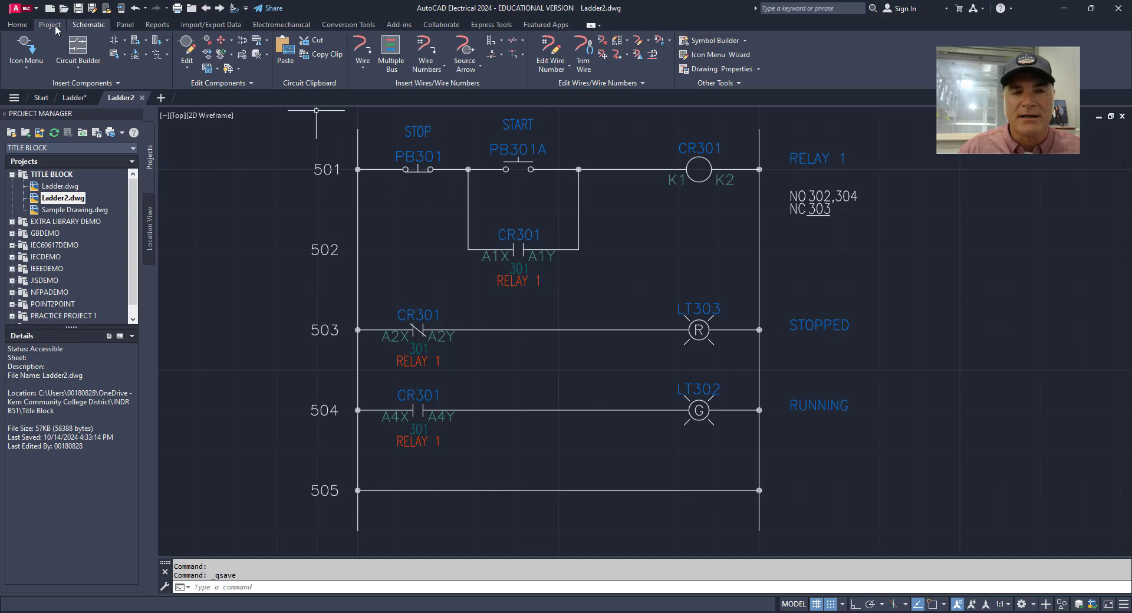
# - Run a project-wide update with Component Retag and Cross-Reference Update enabled
pyautogui.click(49, 24)
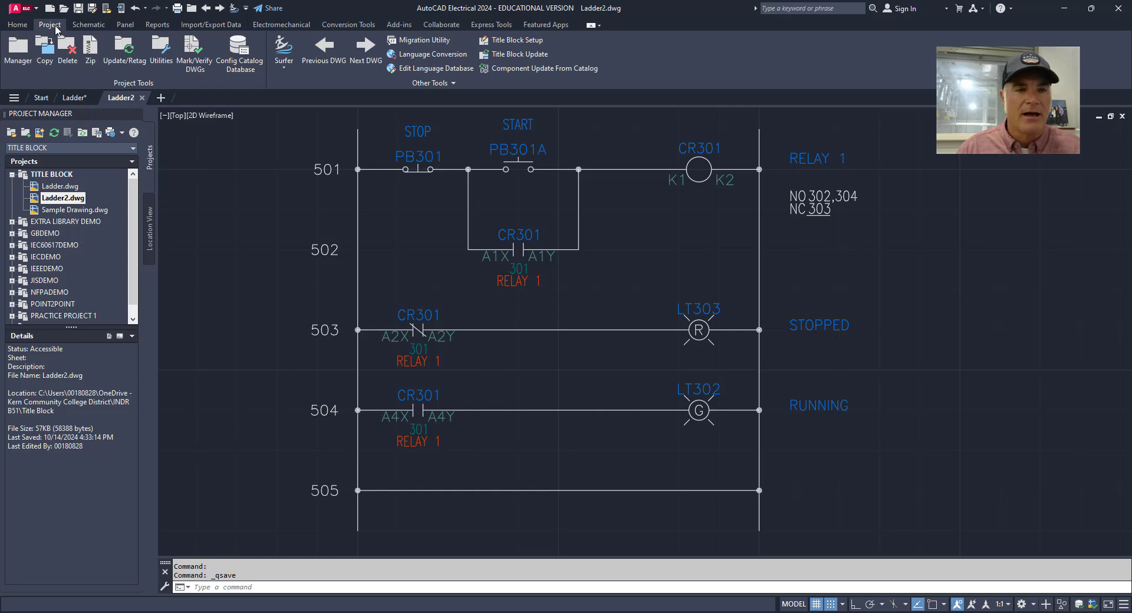
pyautogui.moveTo(124, 51)
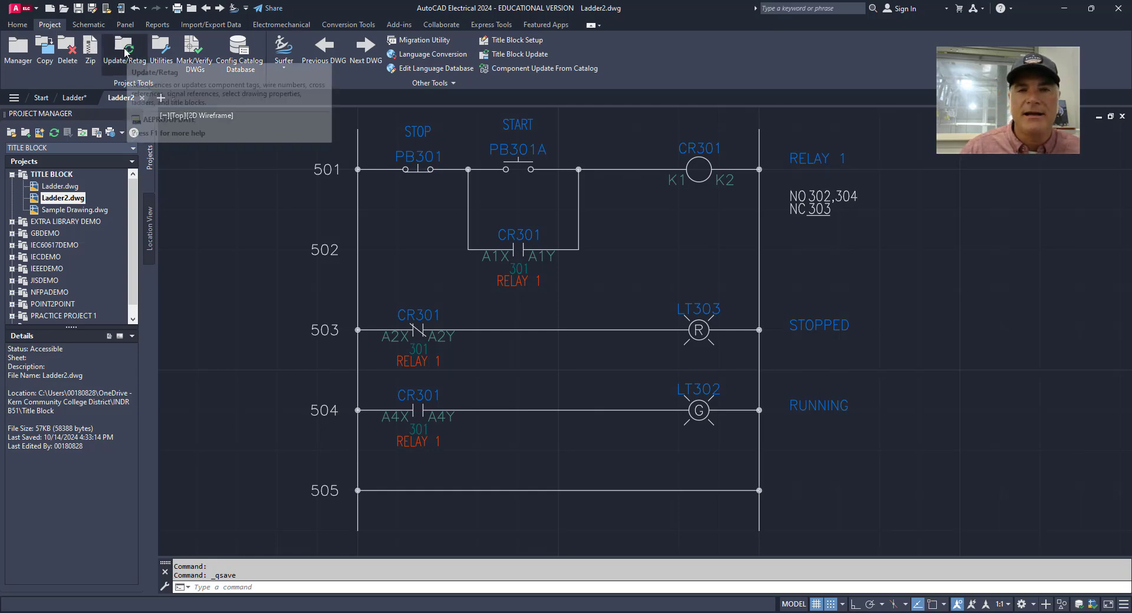
pyautogui.click(124, 50)
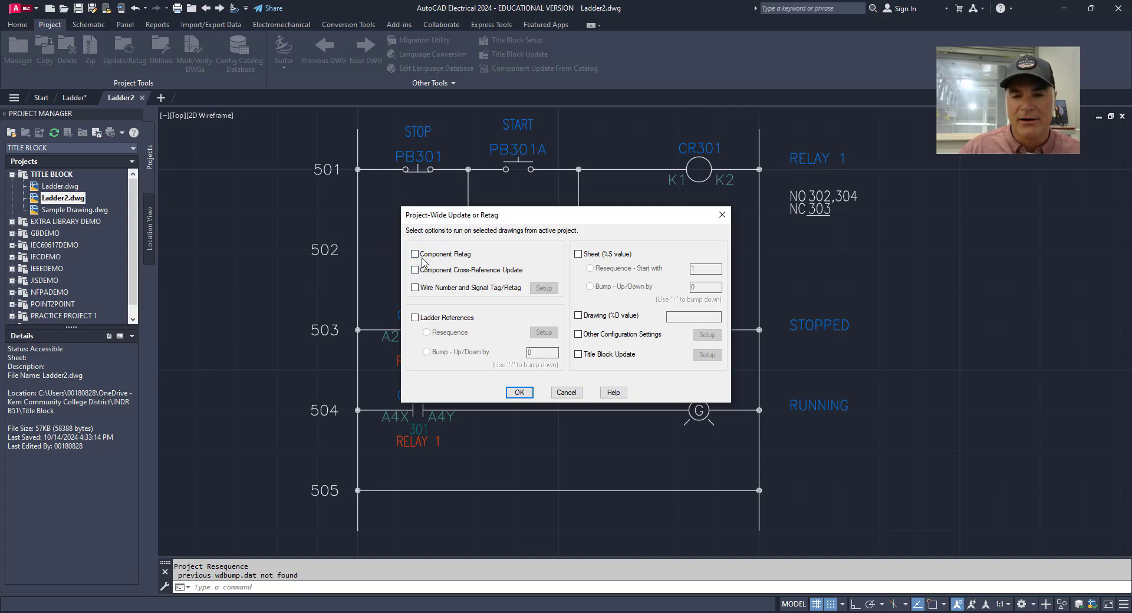
pyautogui.click(414, 253)
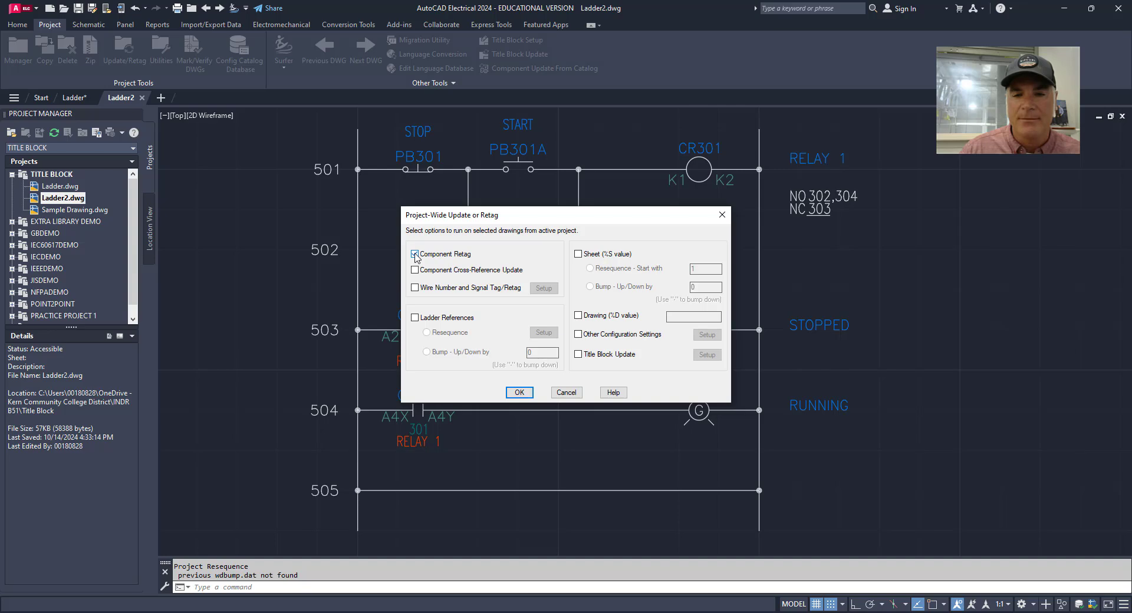
pyautogui.click(414, 253)
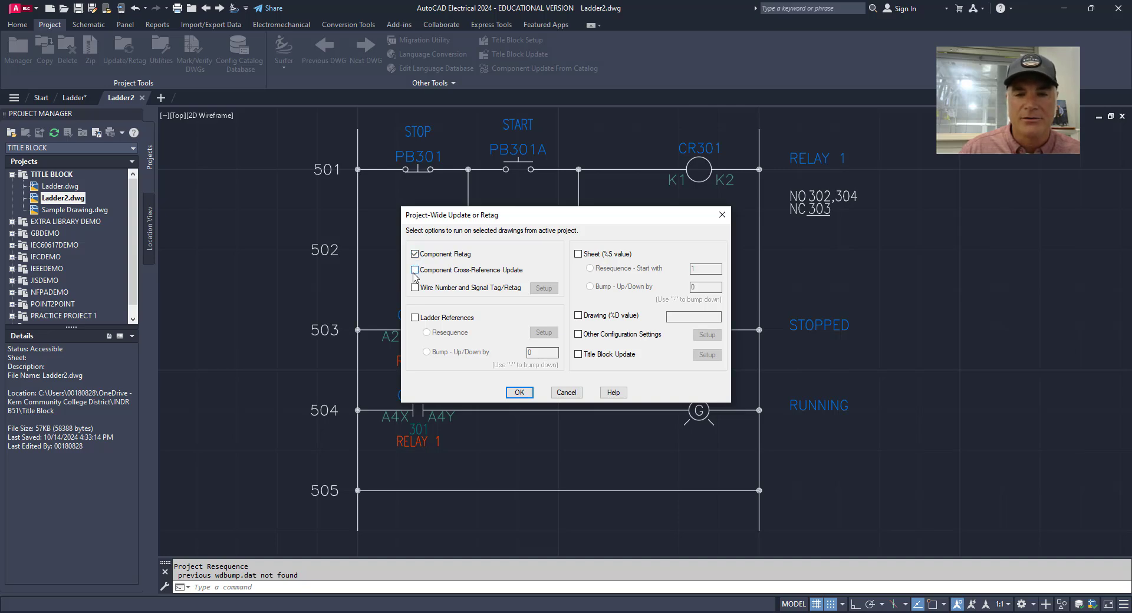
pyautogui.click(414, 269)
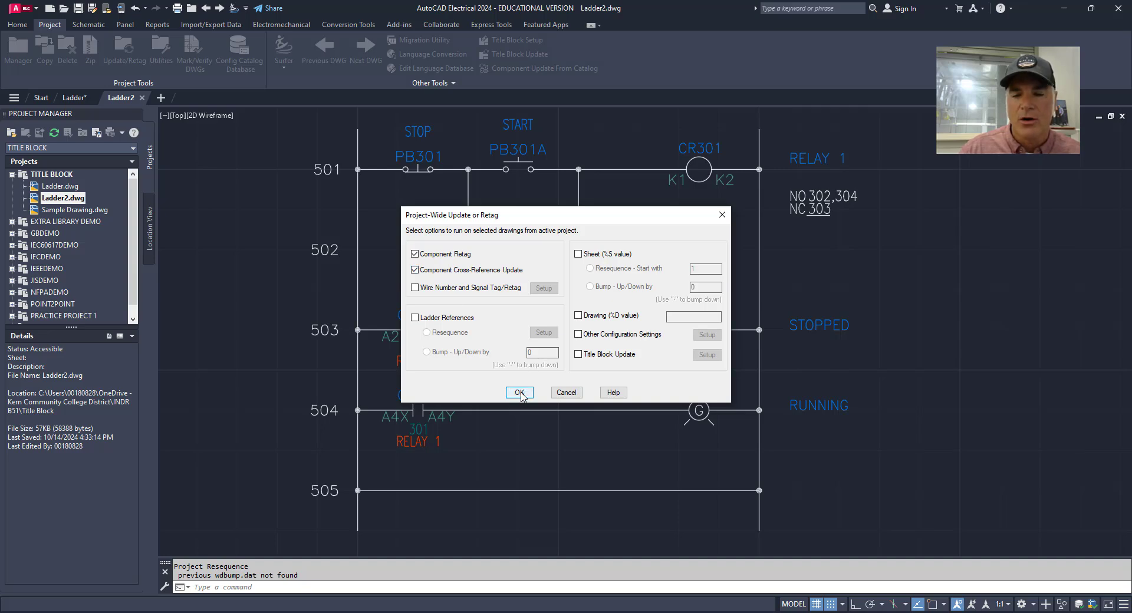
pyautogui.click(519, 393)
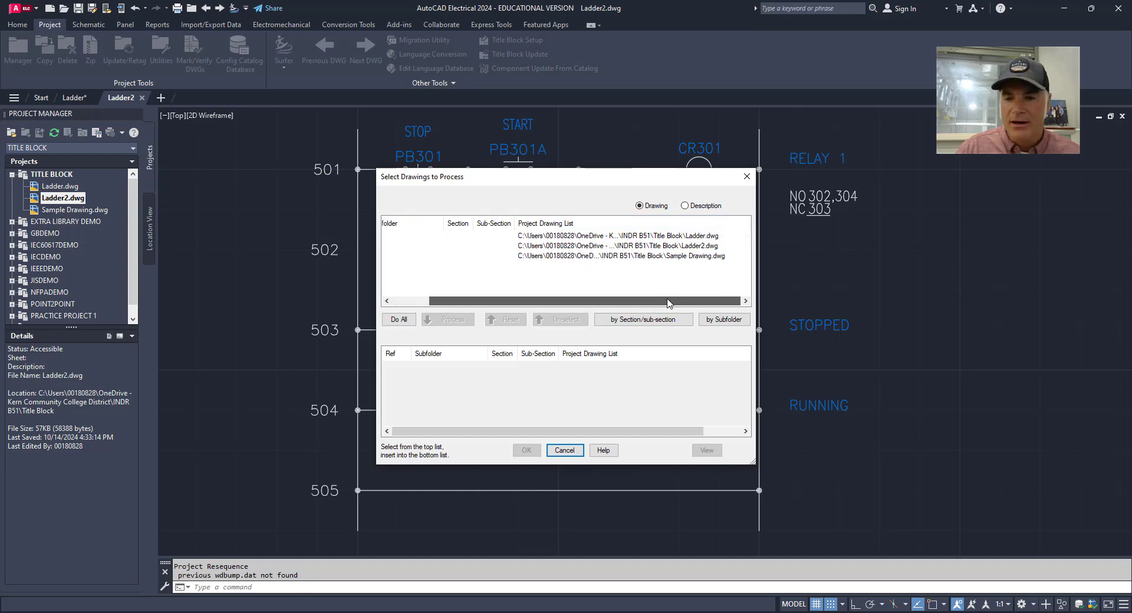
# - Add Ladder2.dwg to the list of drawings to process
pyautogui.click(620, 245)
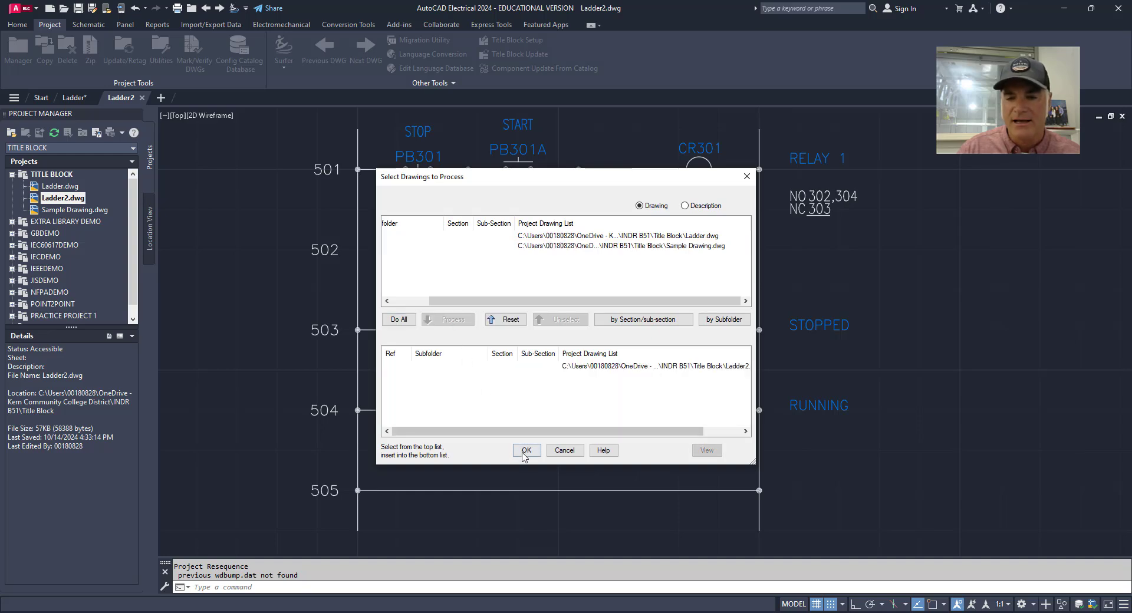
# - Process Ladder2, then re-edit the rung 502 contact keeping CR501 as its parent
pyautogui.click(526, 451)
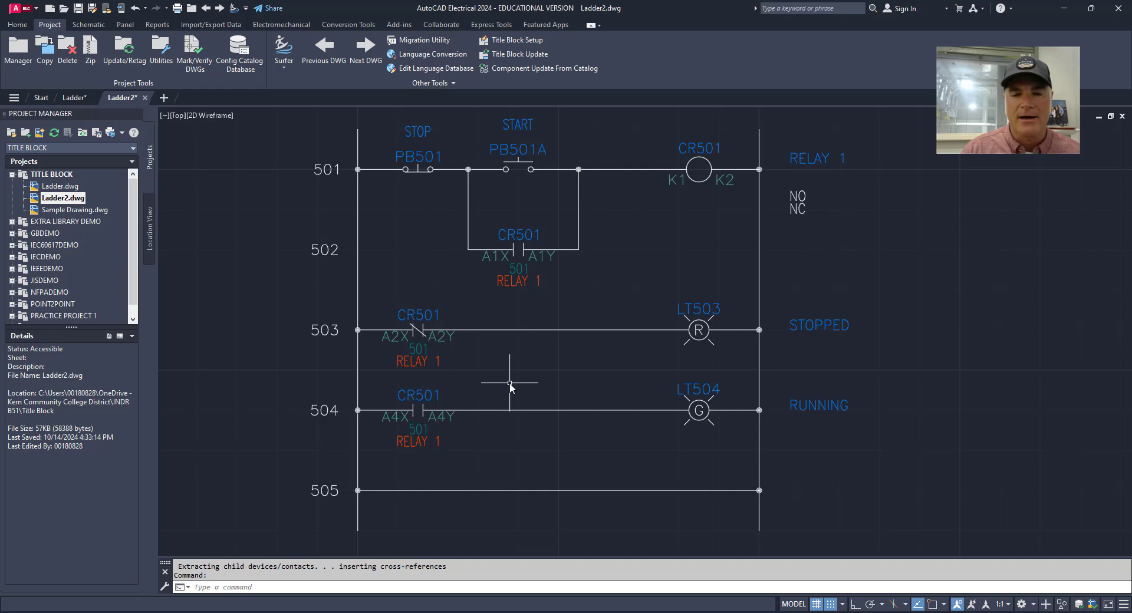
pyautogui.moveTo(329, 170)
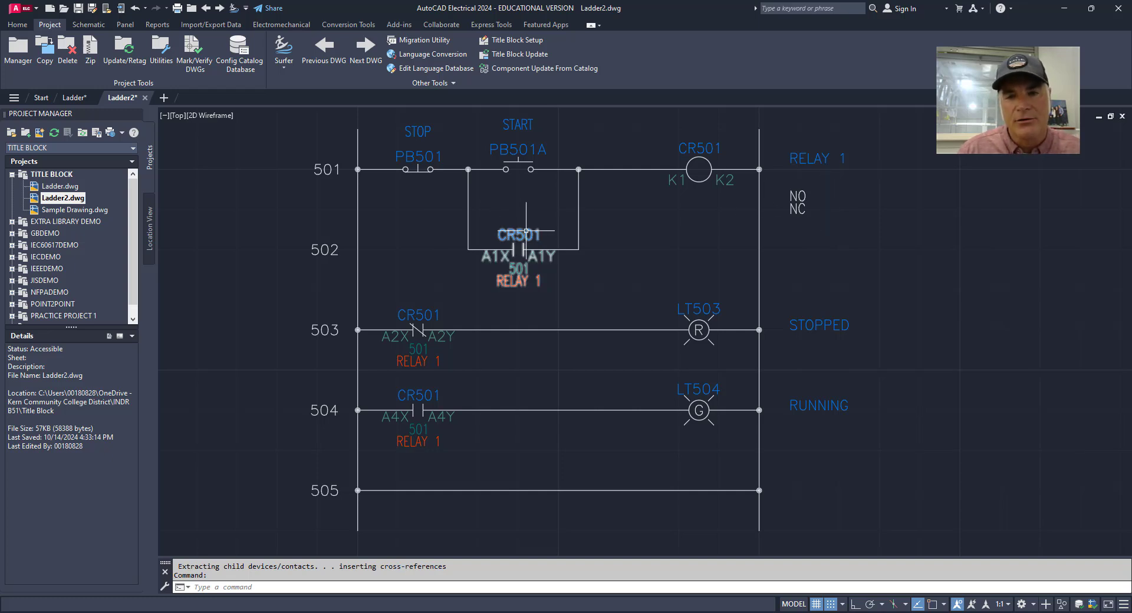
pyautogui.rightClick(524, 231)
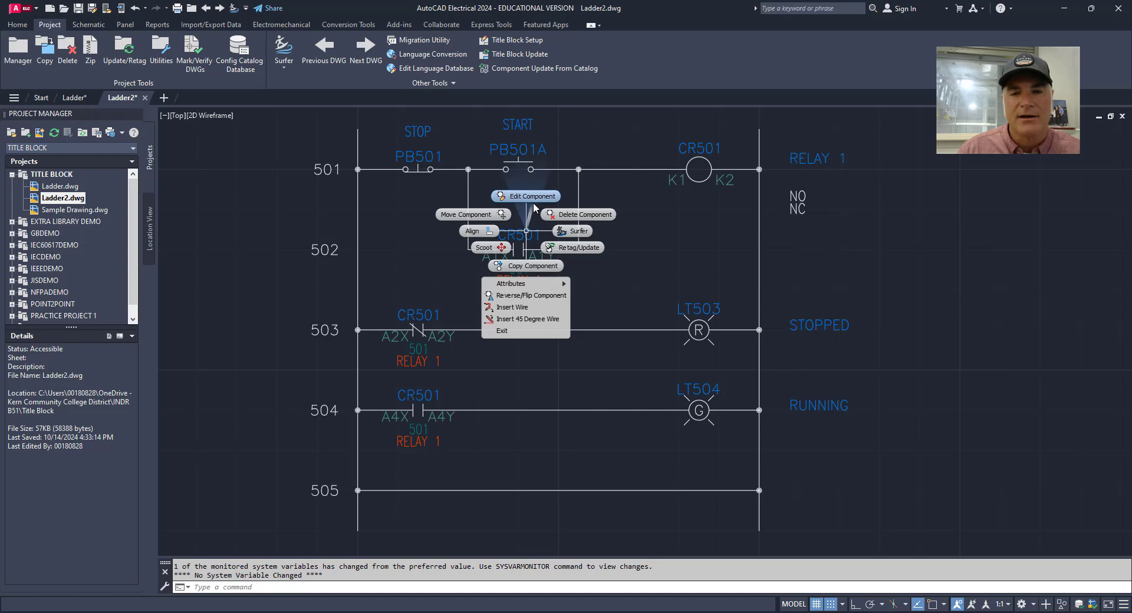
pyautogui.click(532, 196)
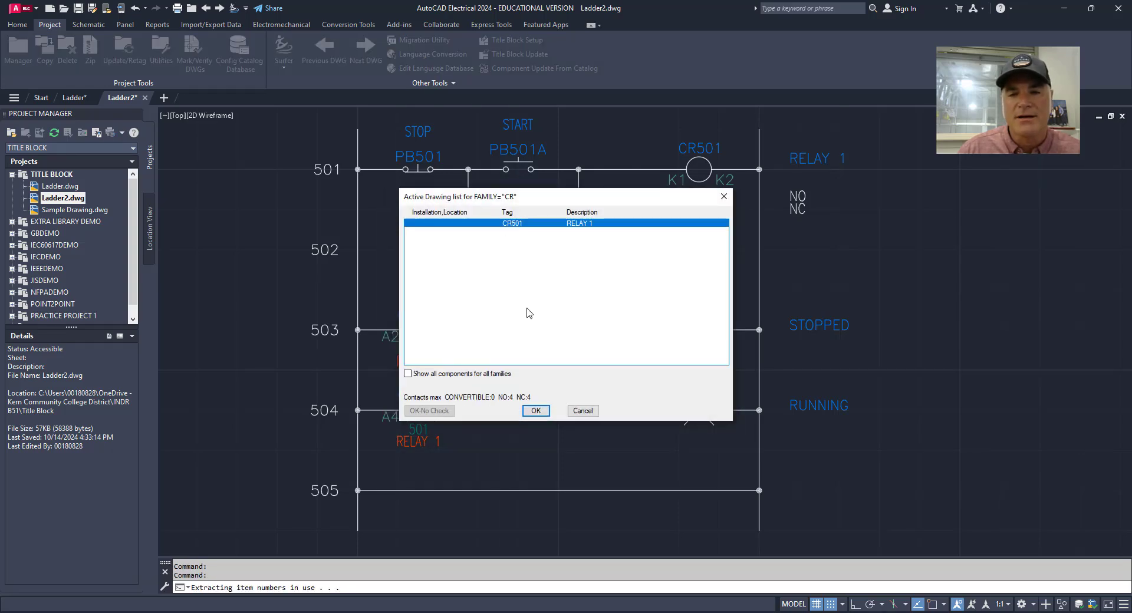
pyautogui.click(535, 410)
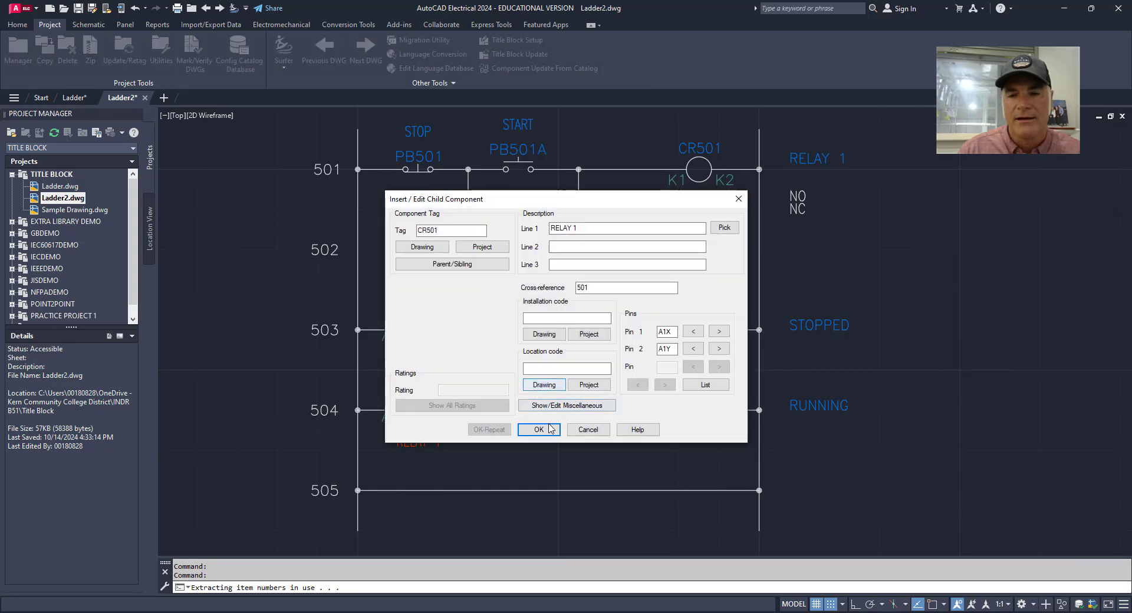
pyautogui.click(538, 429)
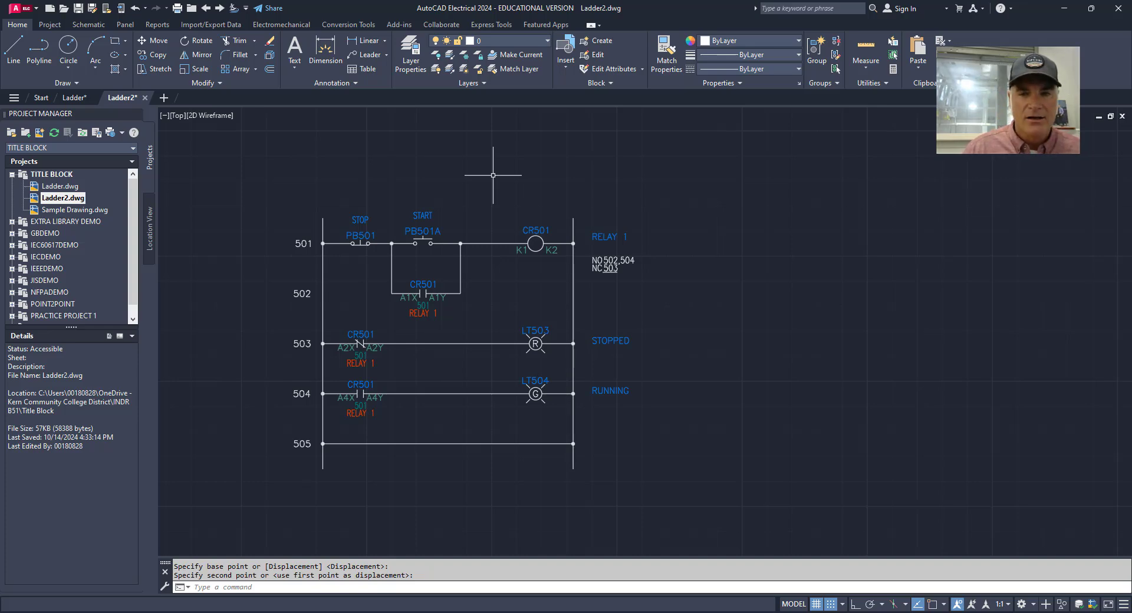
# - Cancel the pending move and return to the Schematic ribbon tools
pyautogui.press('escape')
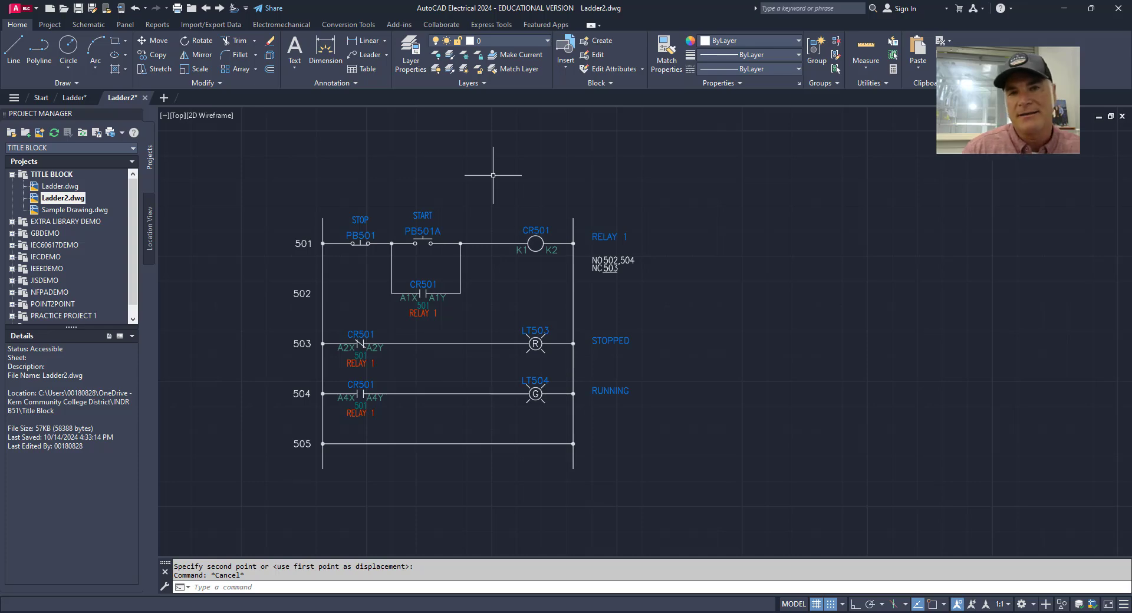
pyautogui.moveTo(623, 166)
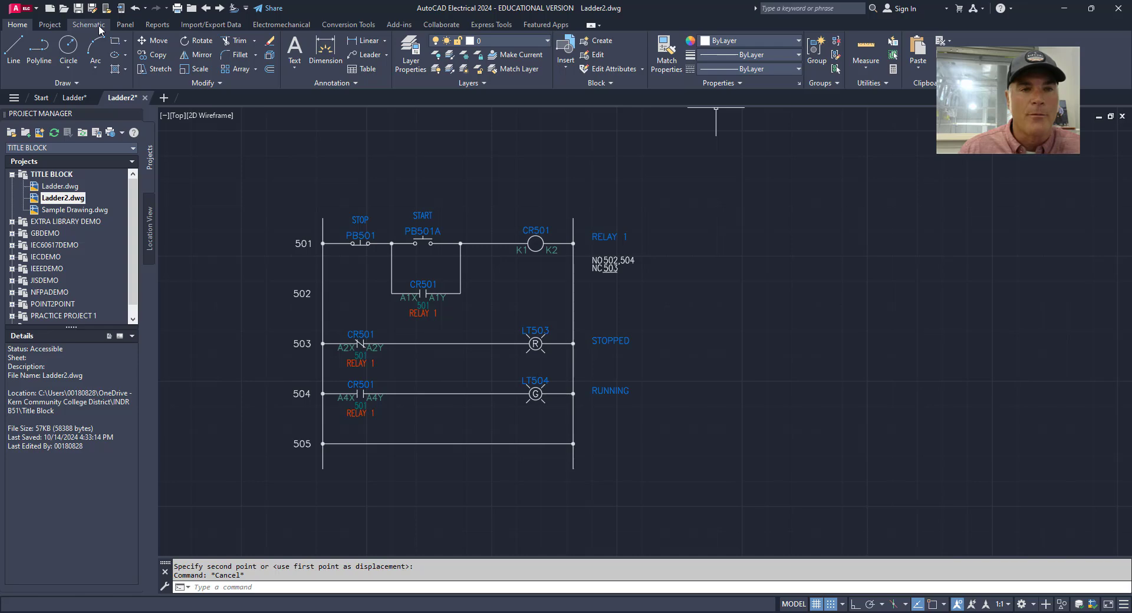
pyautogui.click(88, 24)
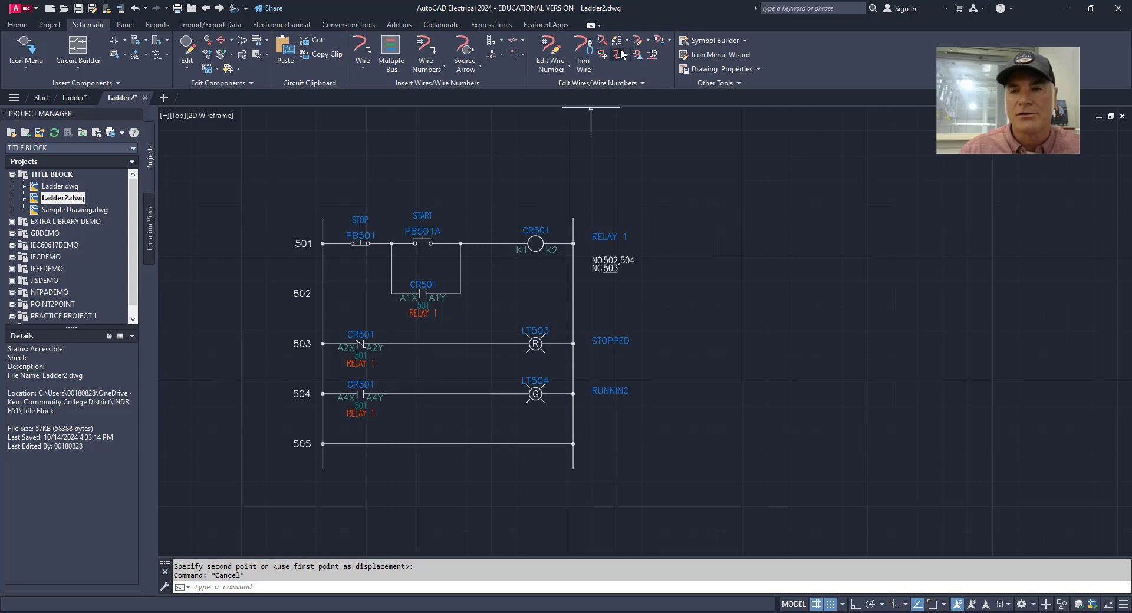
pyautogui.click(602, 40)
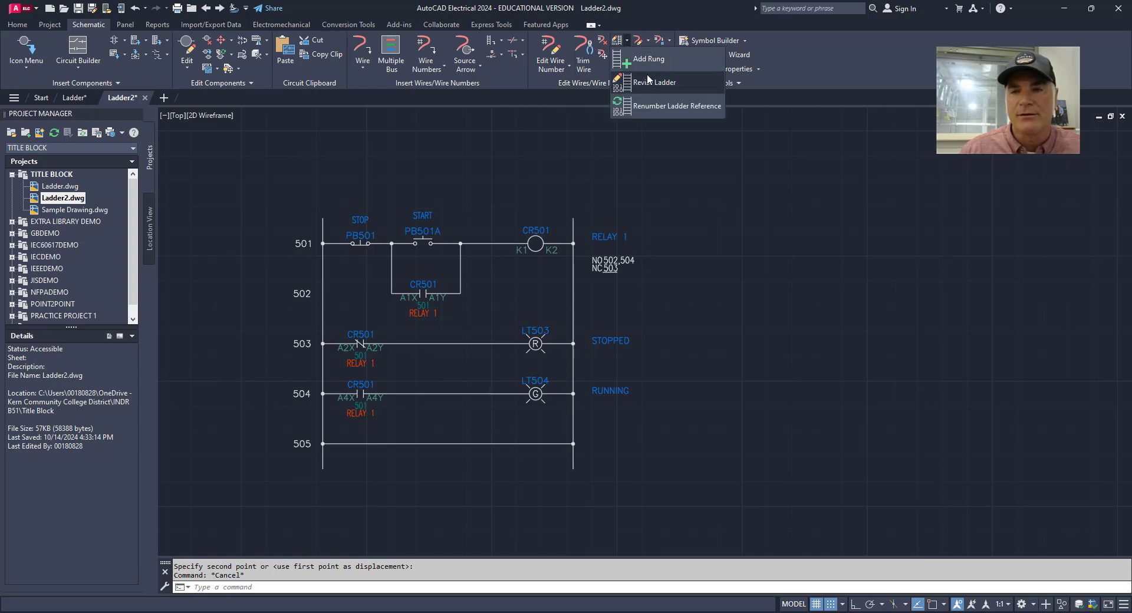
pyautogui.click(656, 81)
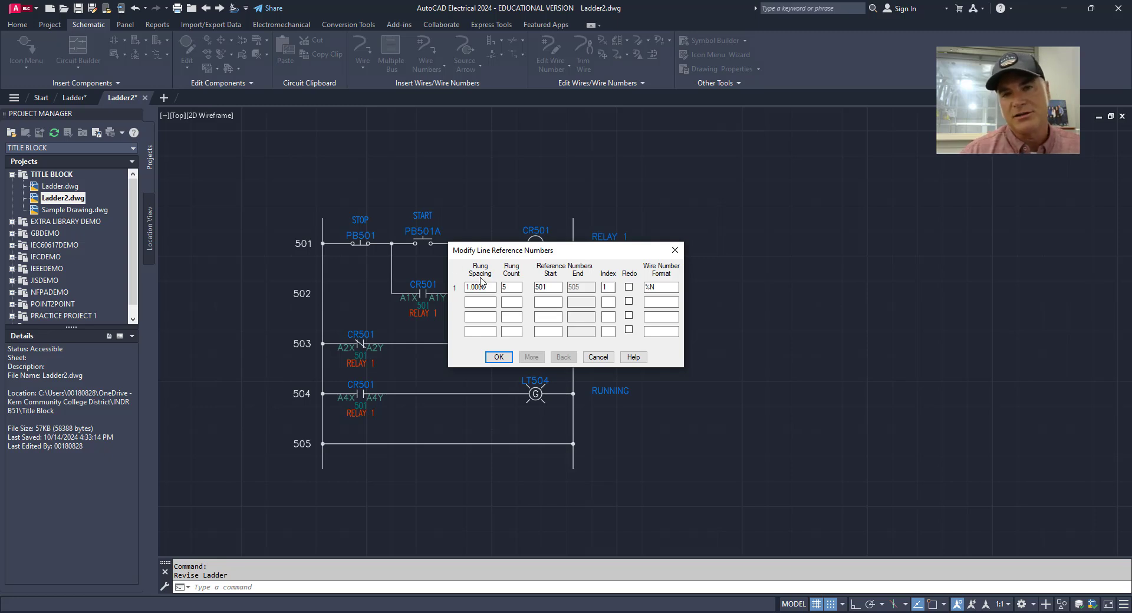
pyautogui.moveTo(396, 290)
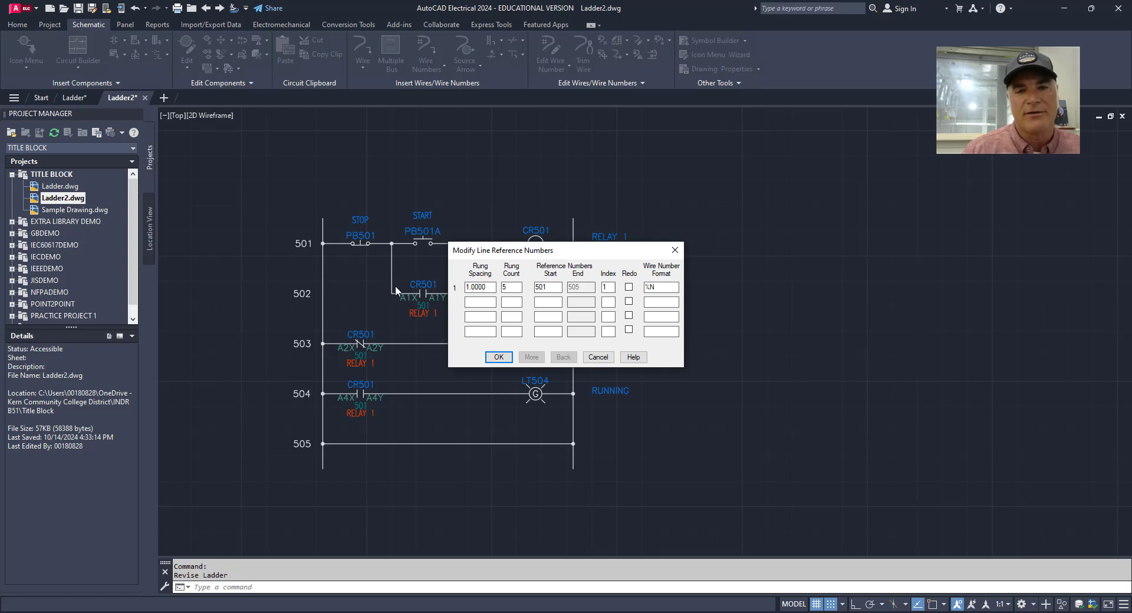
pyautogui.moveTo(555, 383)
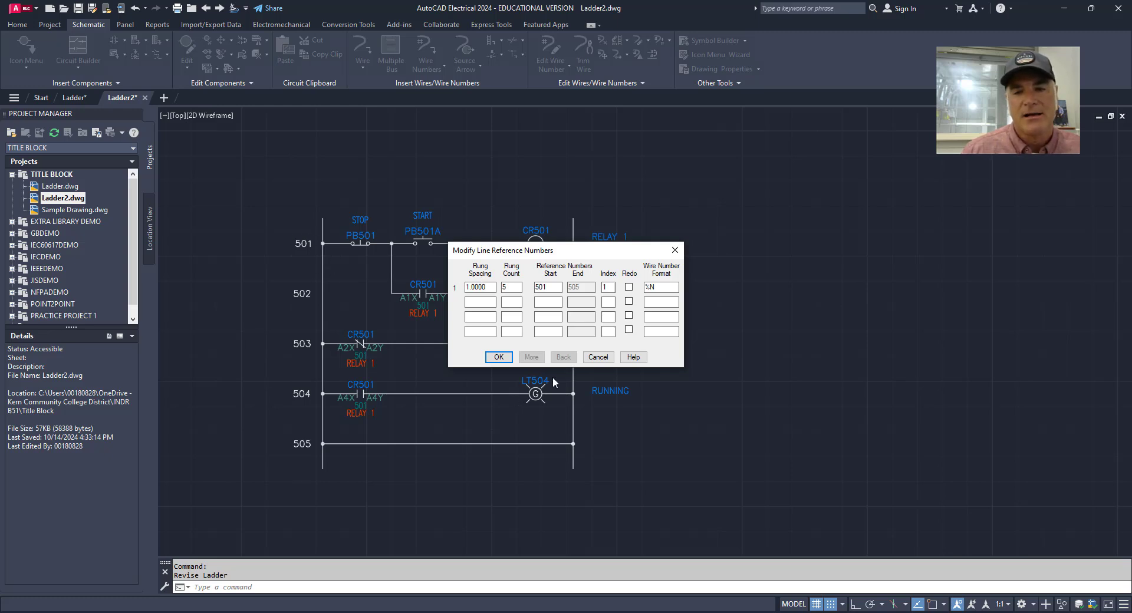
pyautogui.click(498, 357)
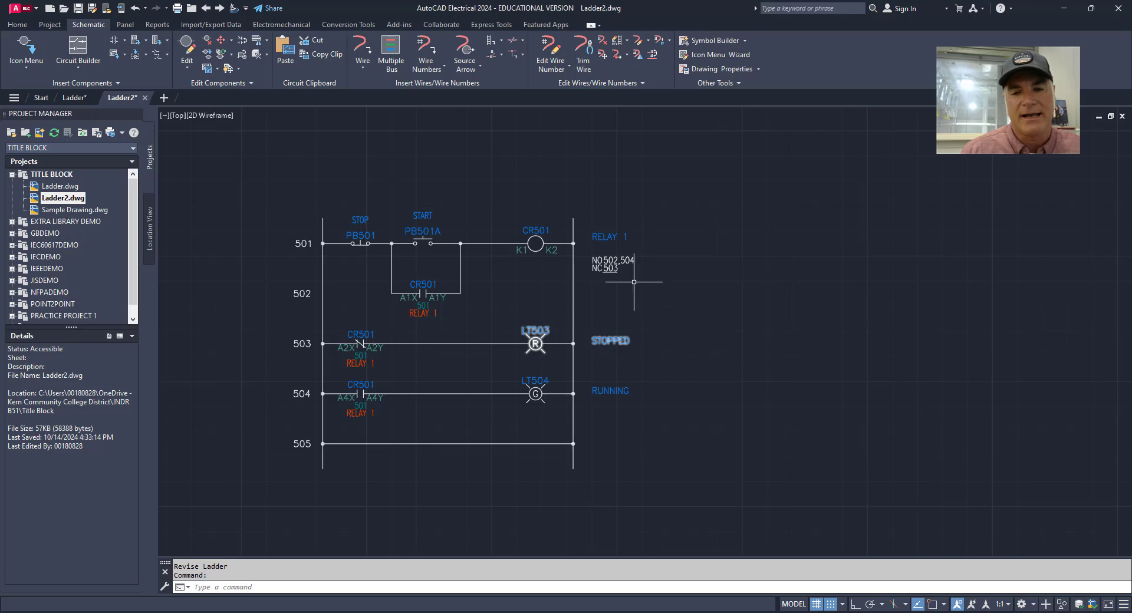